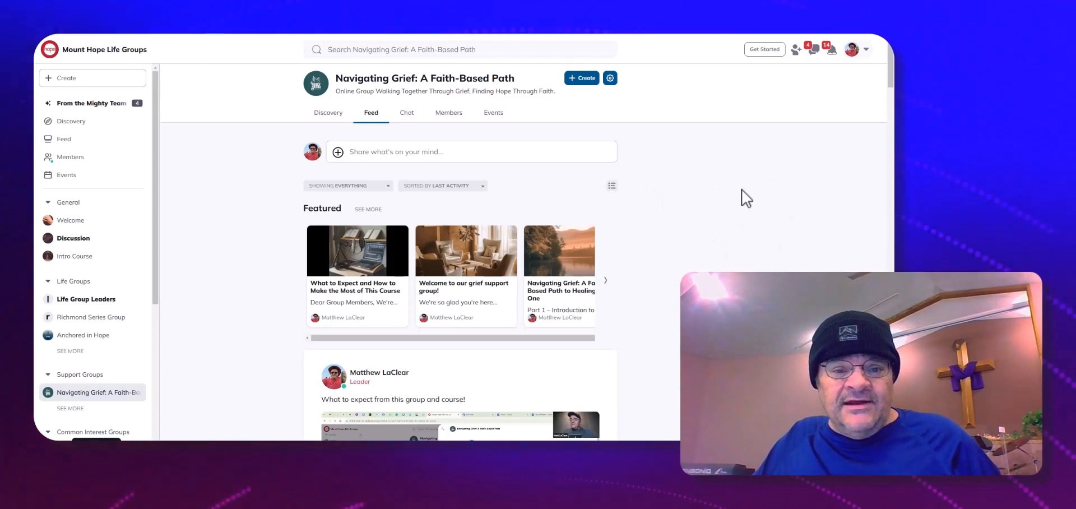
pyautogui.moveTo(733, 190)
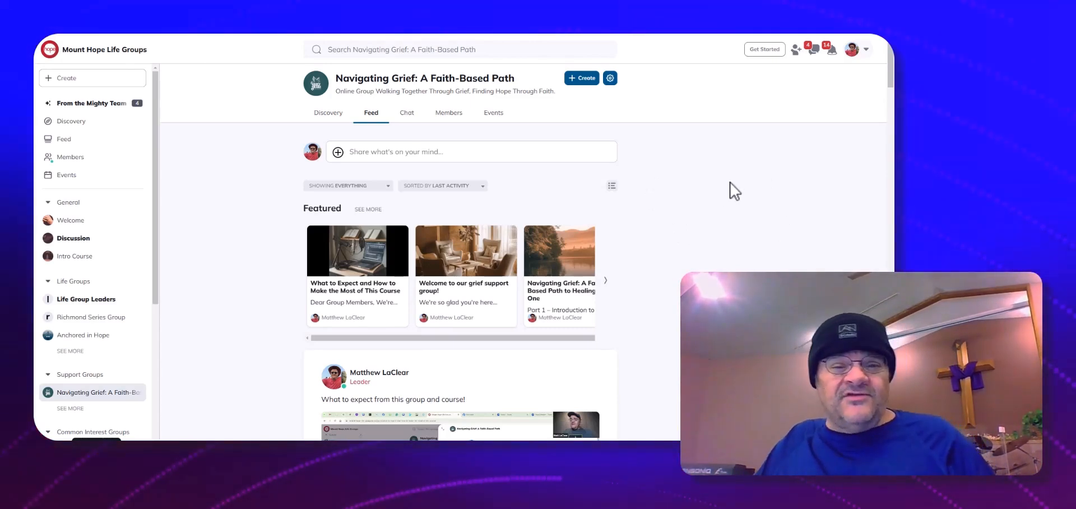
pyautogui.moveTo(715, 209)
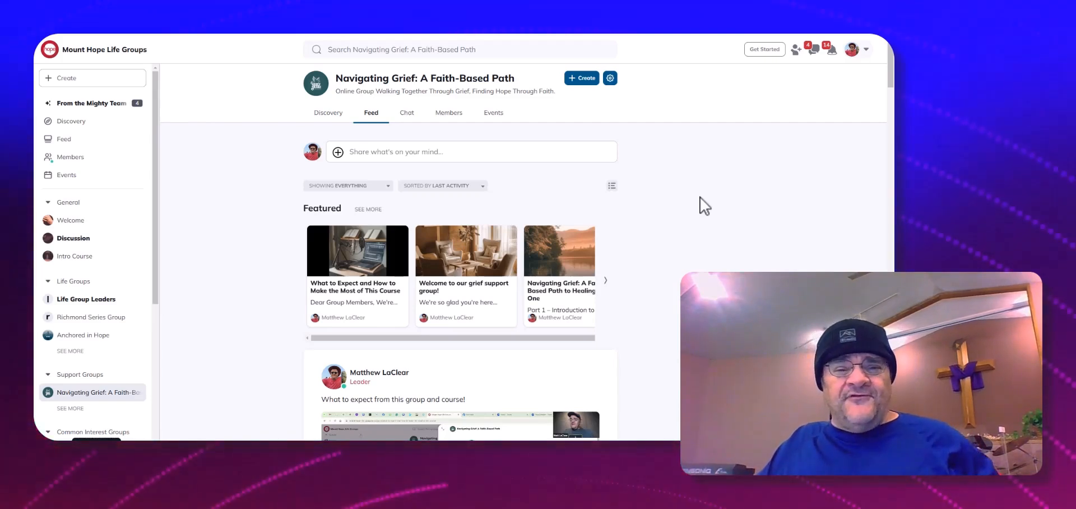
pyautogui.moveTo(627, 338)
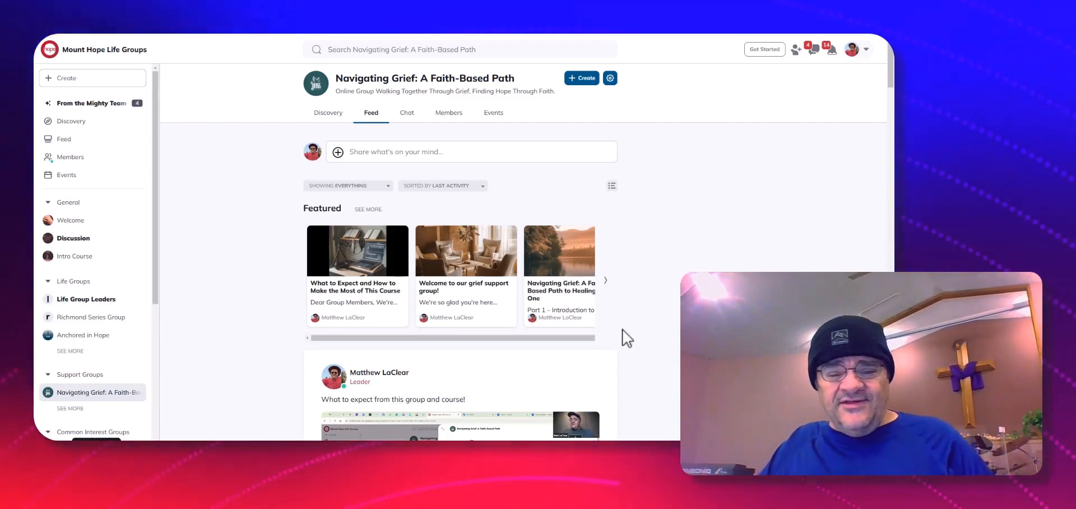
pyautogui.moveTo(576, 293)
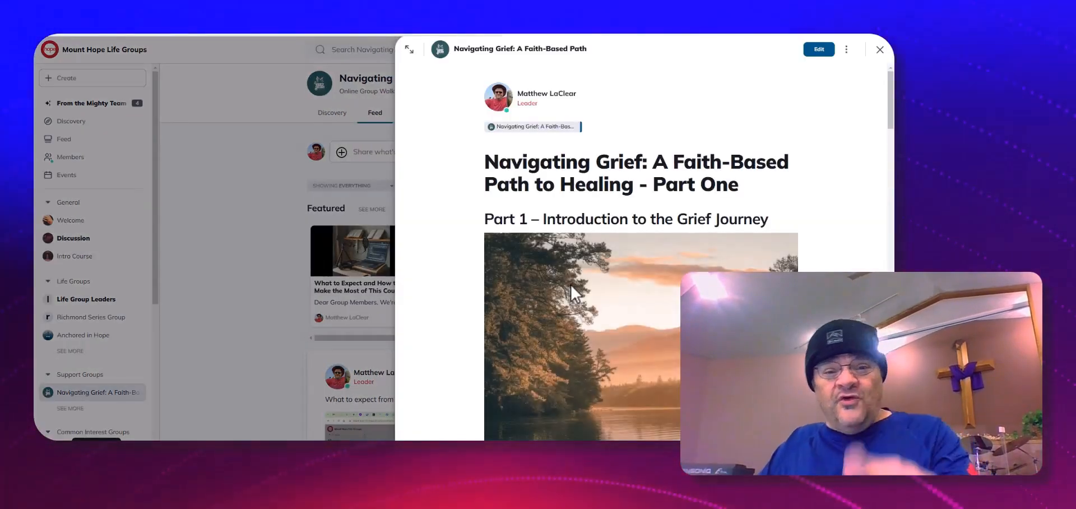
pyautogui.moveTo(712, 147)
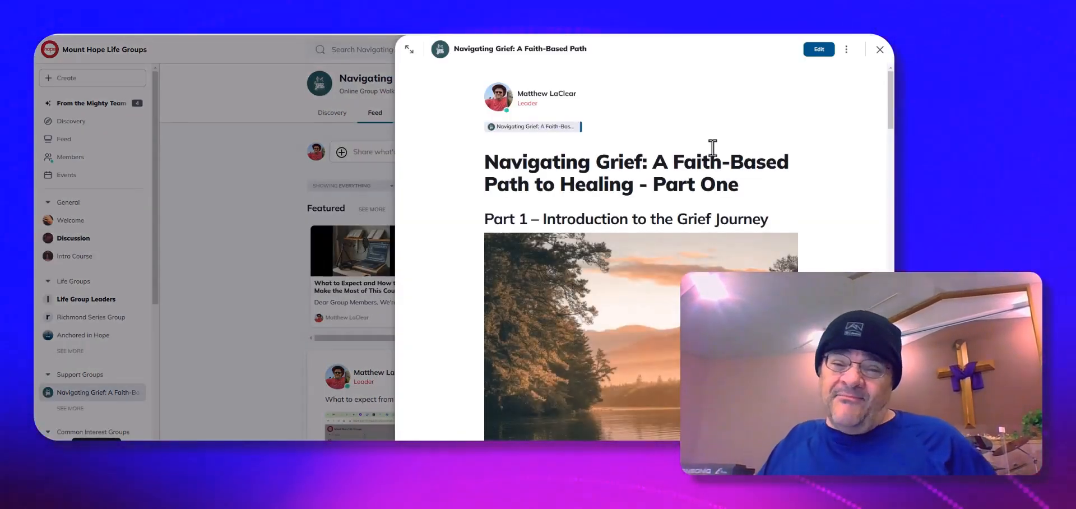
pyautogui.moveTo(701, 121)
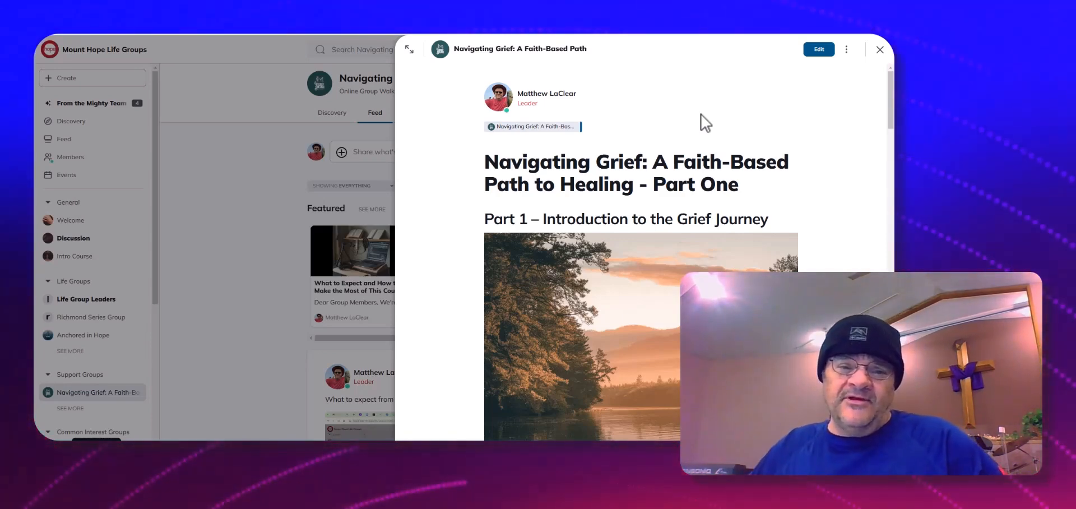
pyautogui.moveTo(744, 114)
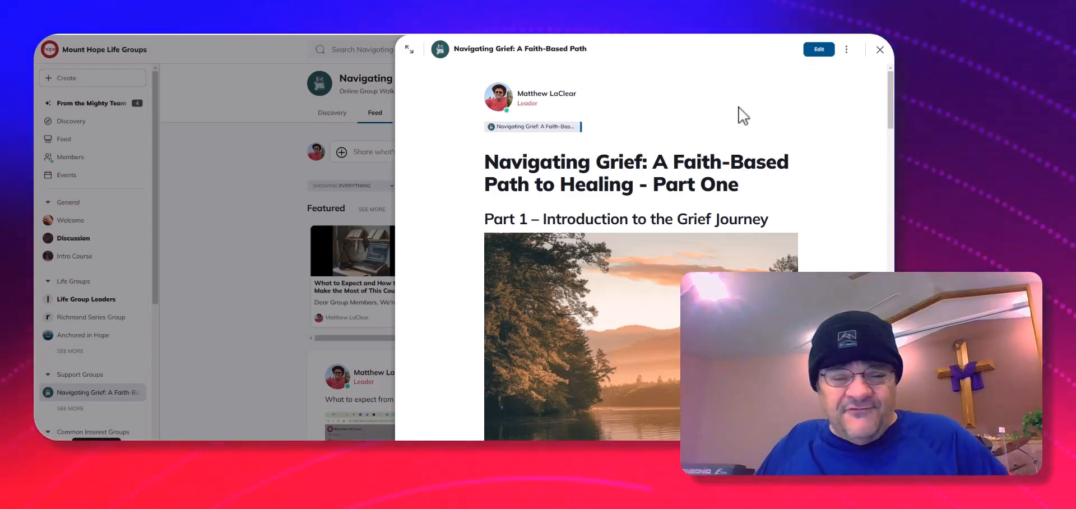
pyautogui.moveTo(786, 130)
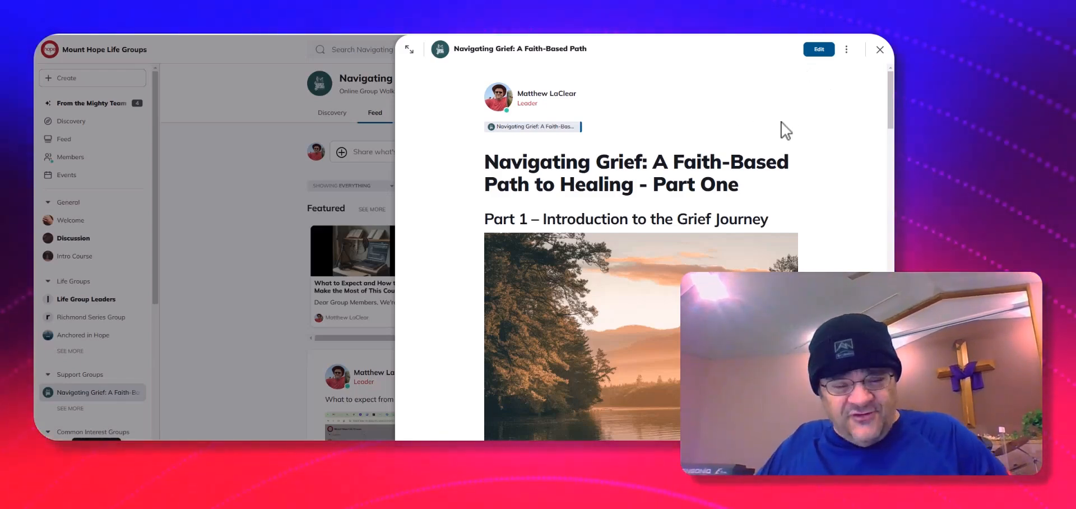
pyautogui.moveTo(671, 139)
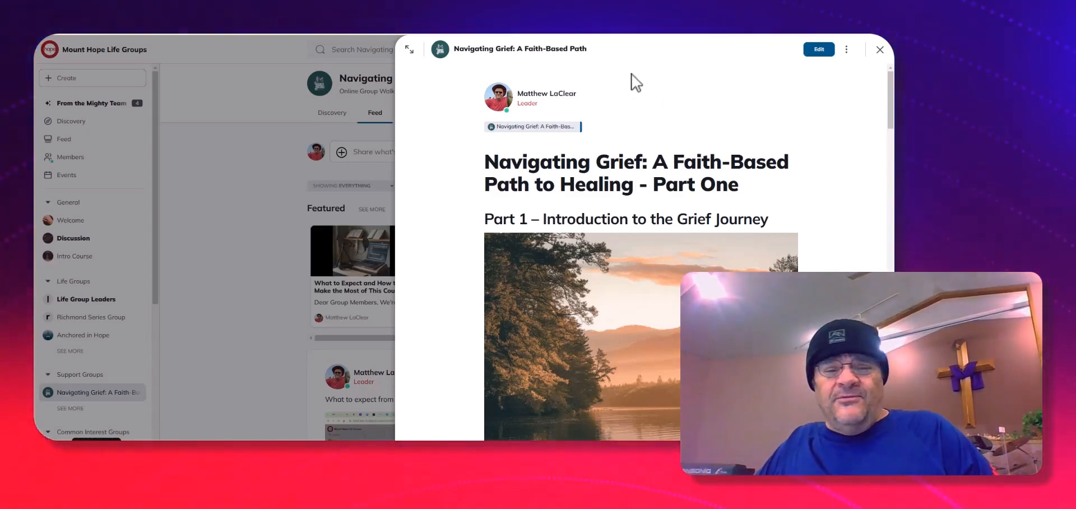
pyautogui.moveTo(677, 95)
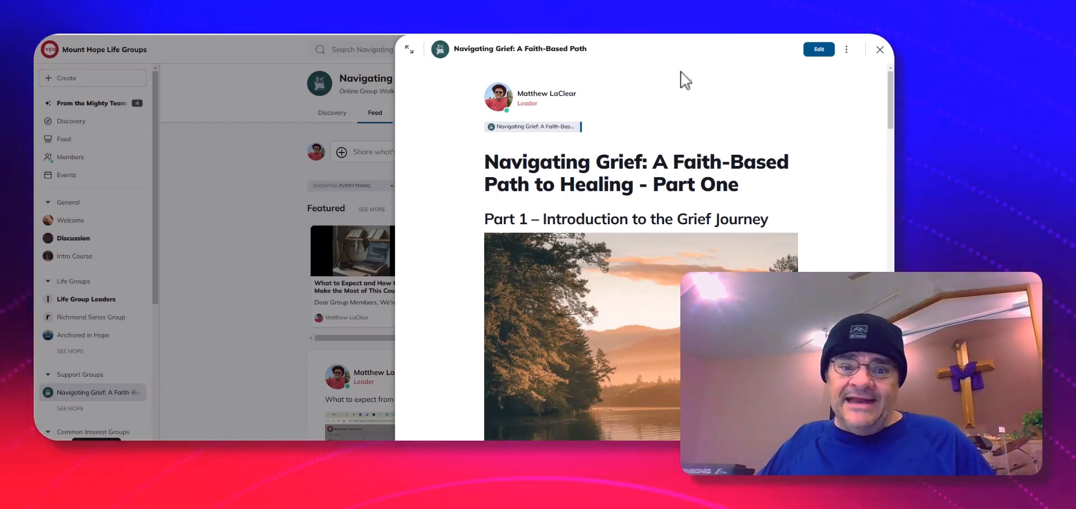
pyautogui.moveTo(691, 109)
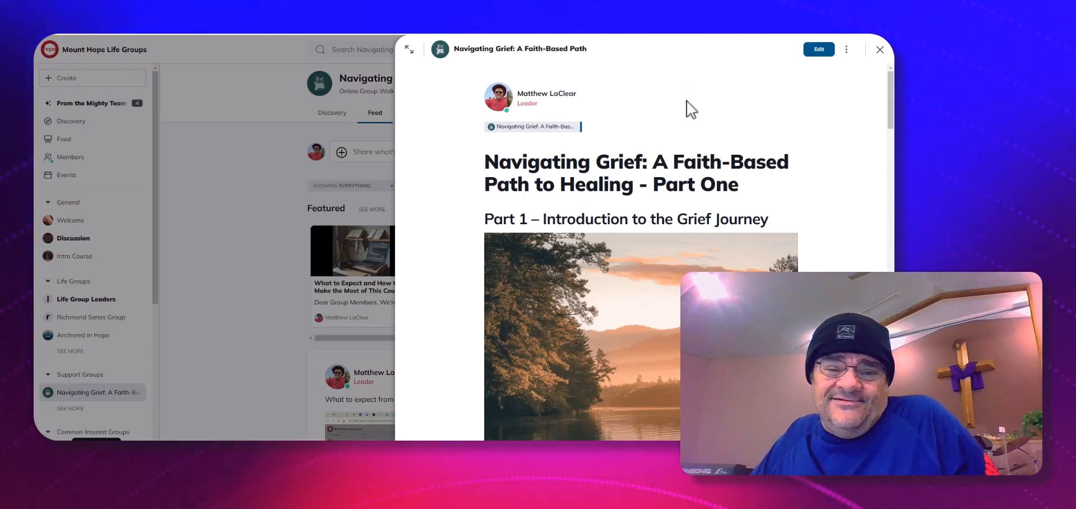
pyautogui.moveTo(679, 136)
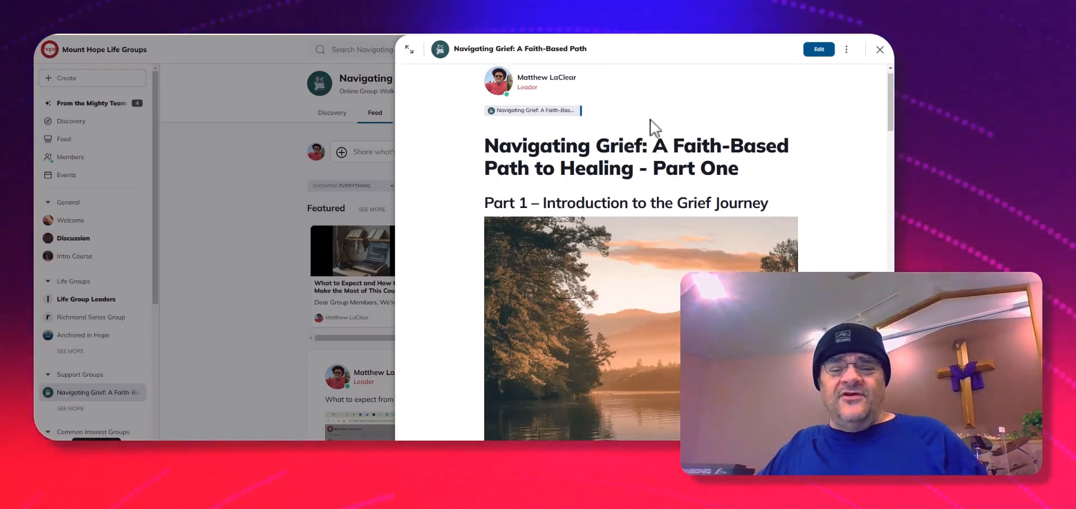
# Scroll past the header image to the healing introduction, Why Are You Here? and Our Story
pyautogui.scroll(-3)
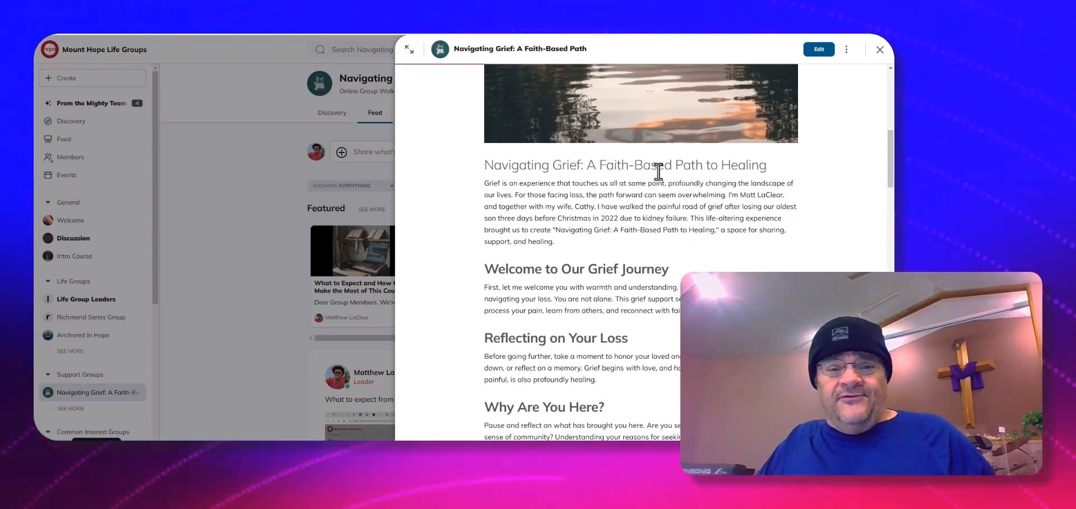
pyautogui.scroll(-3)
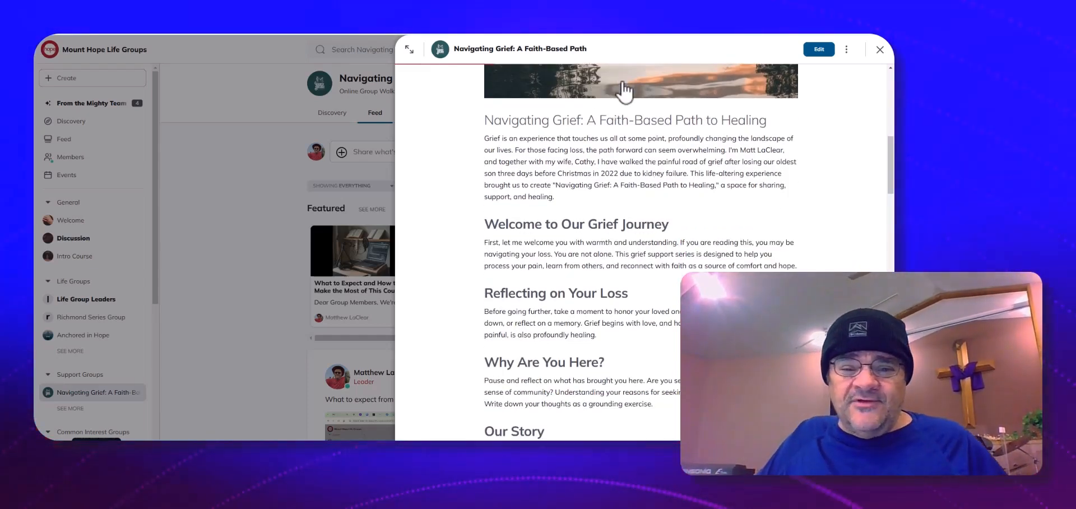
pyautogui.moveTo(657, 105)
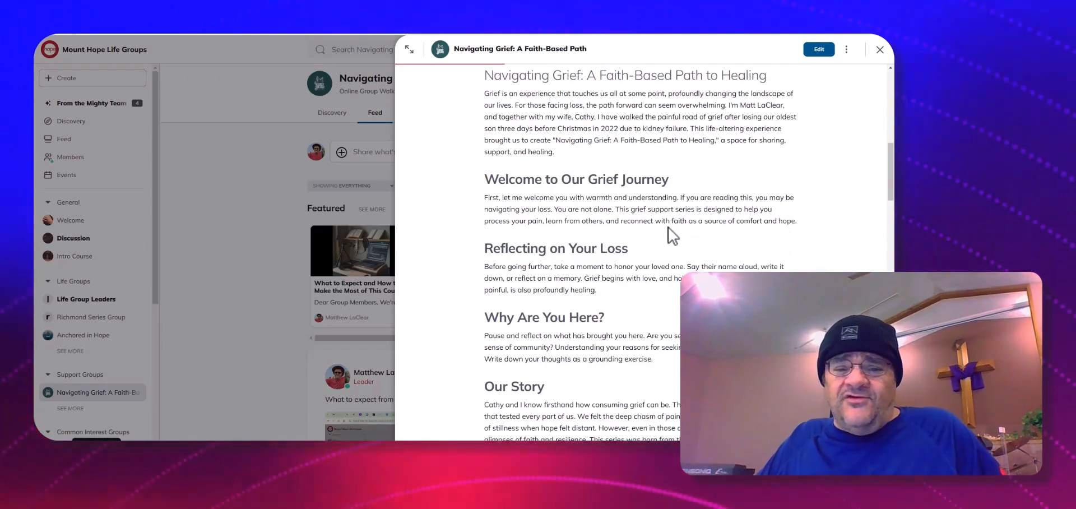
pyautogui.moveTo(668, 223)
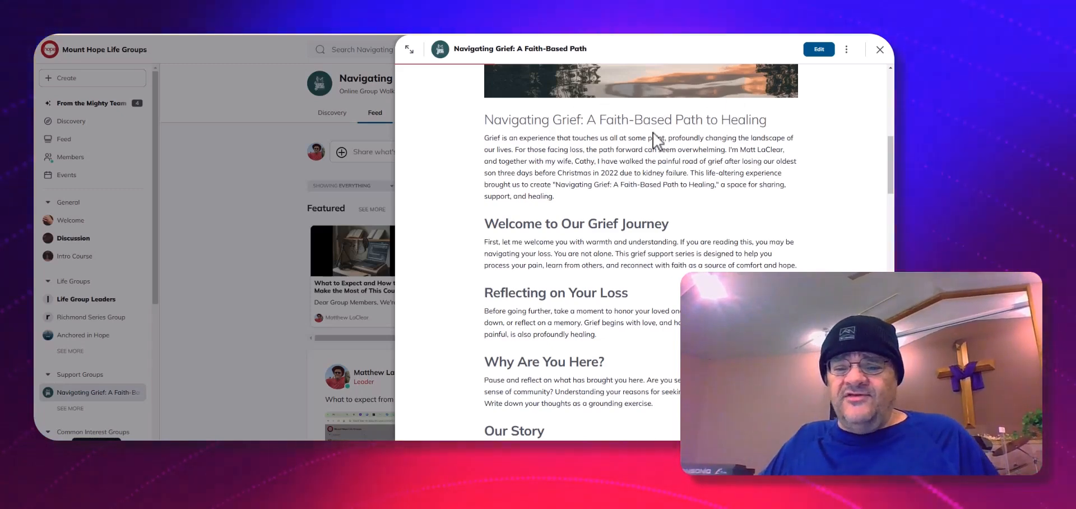
pyautogui.scroll(-3)
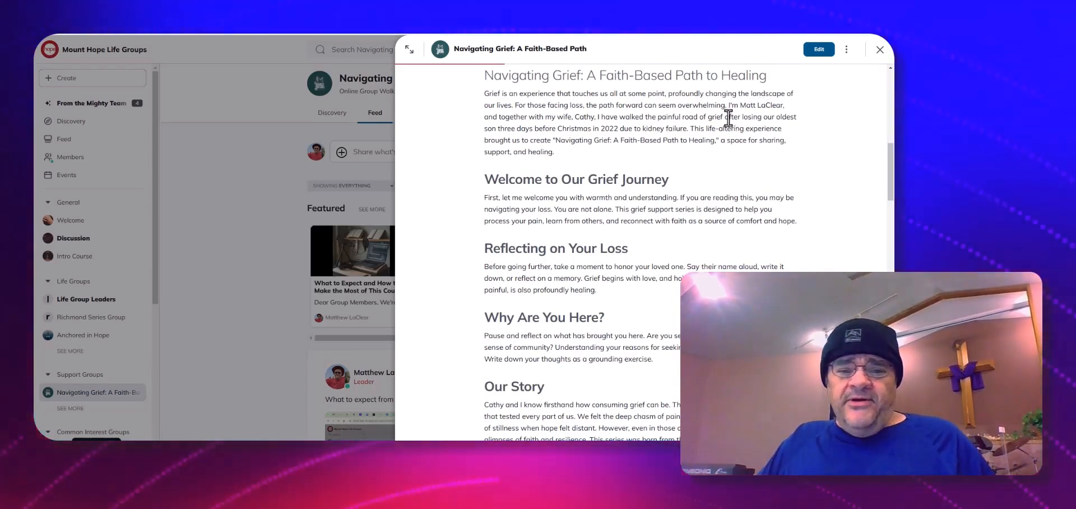
# Scroll through Welcome to Our Grief Journey until Understanding Grief appears beneath Our Story
pyautogui.scroll(-3)
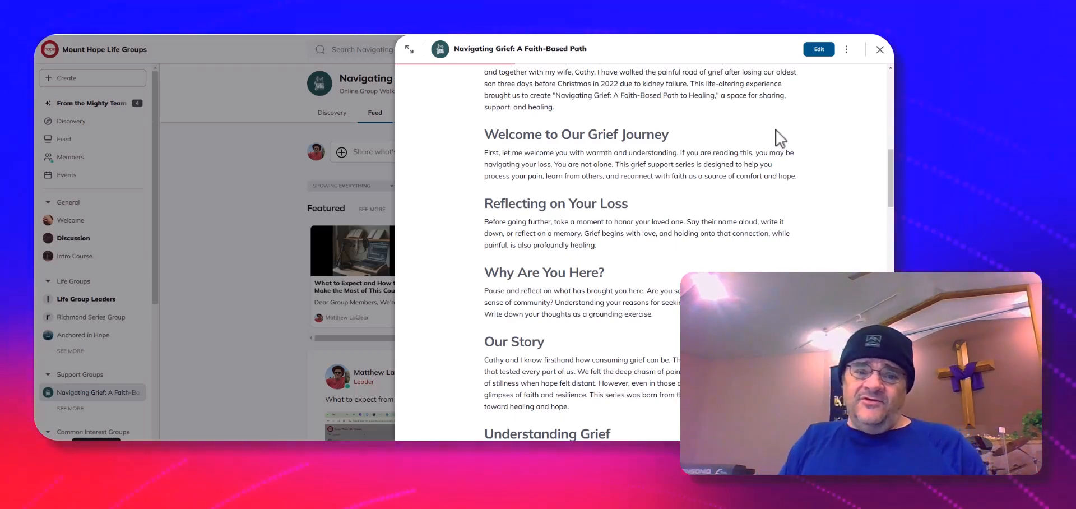
pyautogui.moveTo(789, 133)
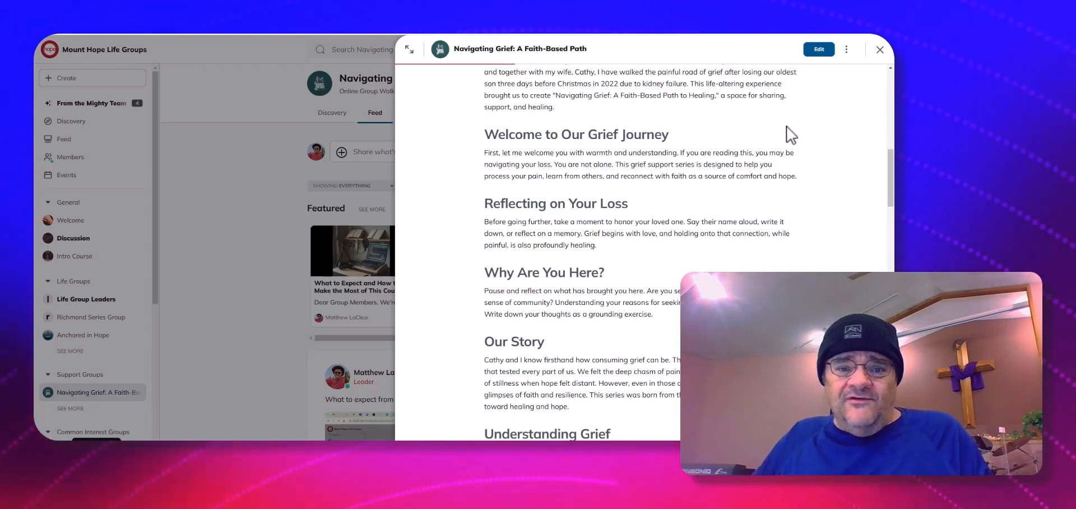
pyautogui.scroll(-3)
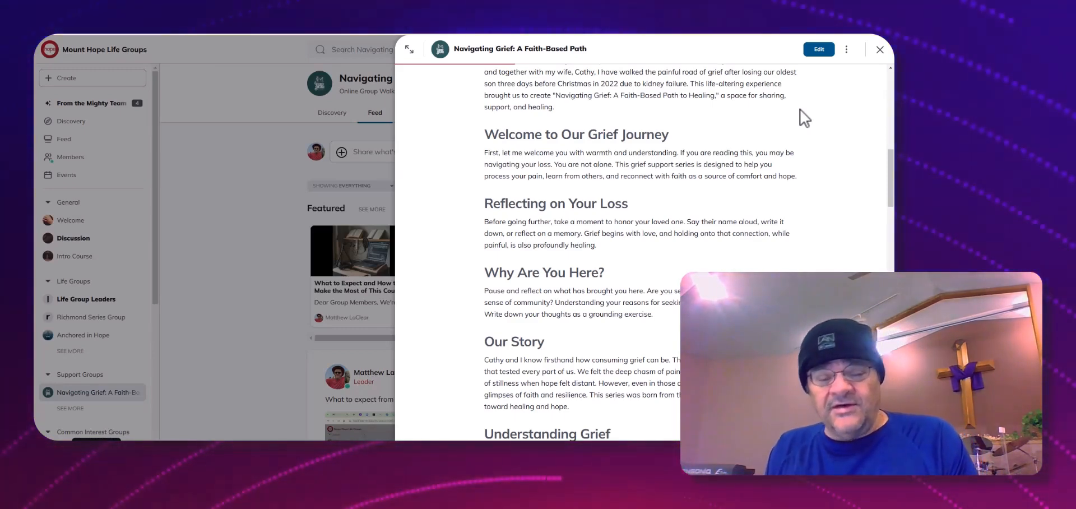
pyautogui.scroll(-3)
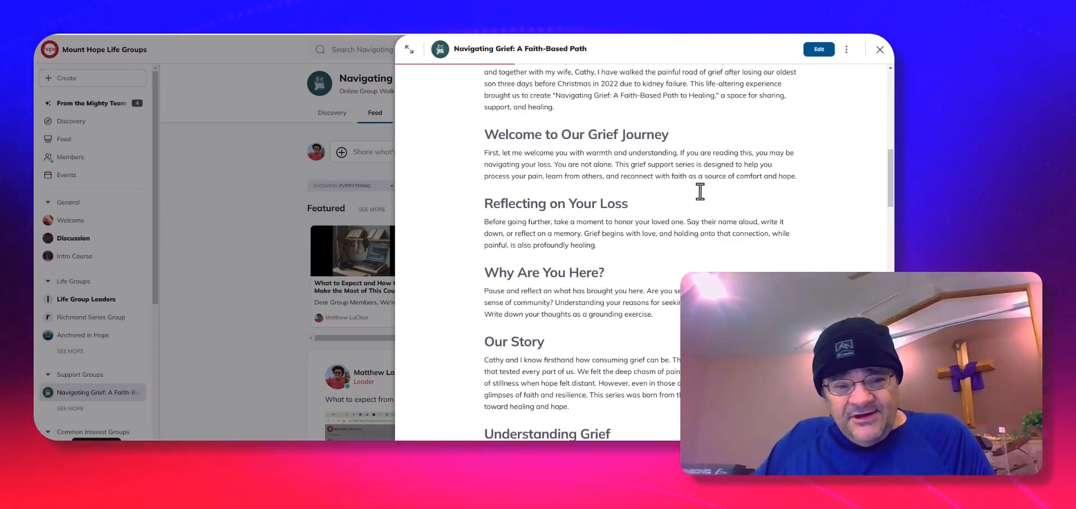
pyautogui.scroll(-3)
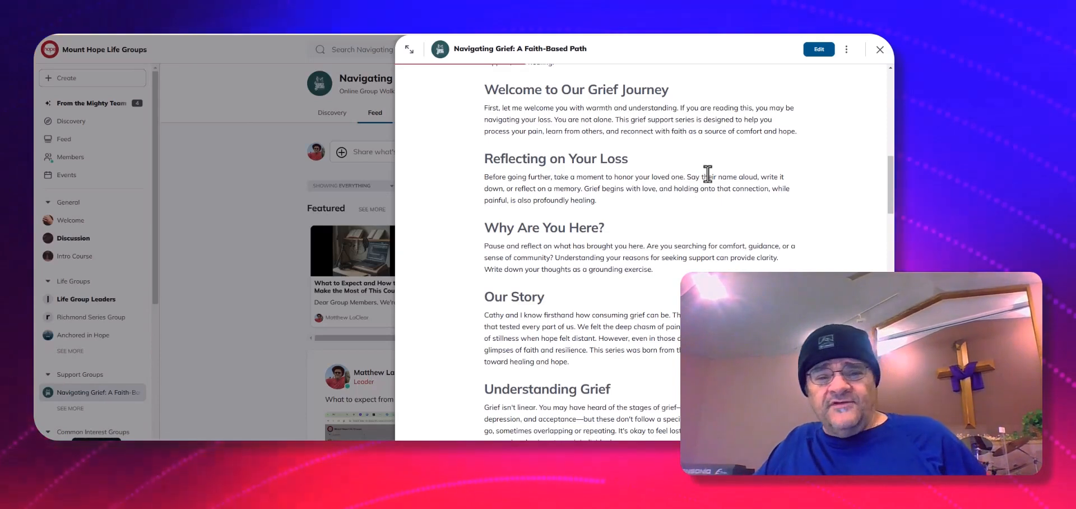
pyautogui.moveTo(724, 218)
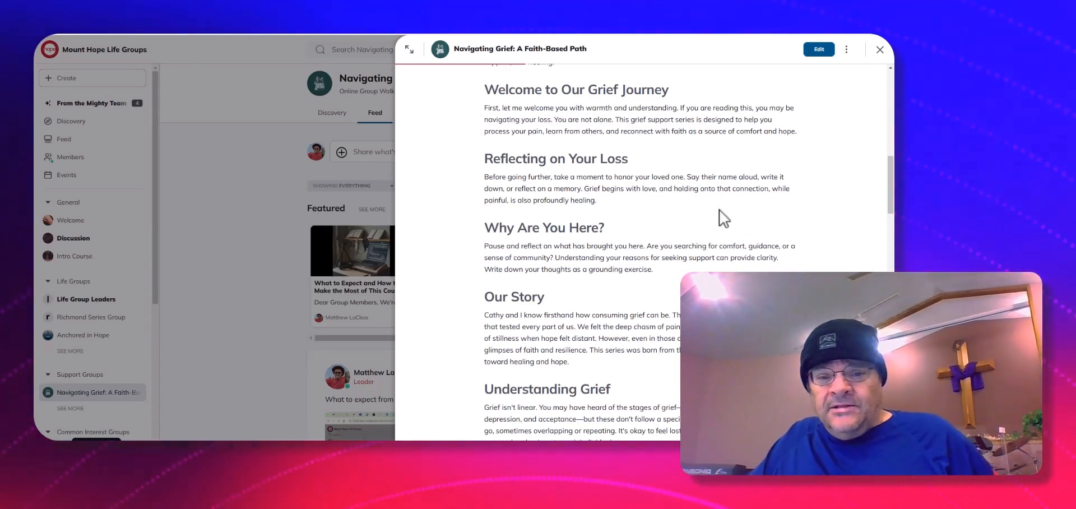
pyautogui.moveTo(688, 178)
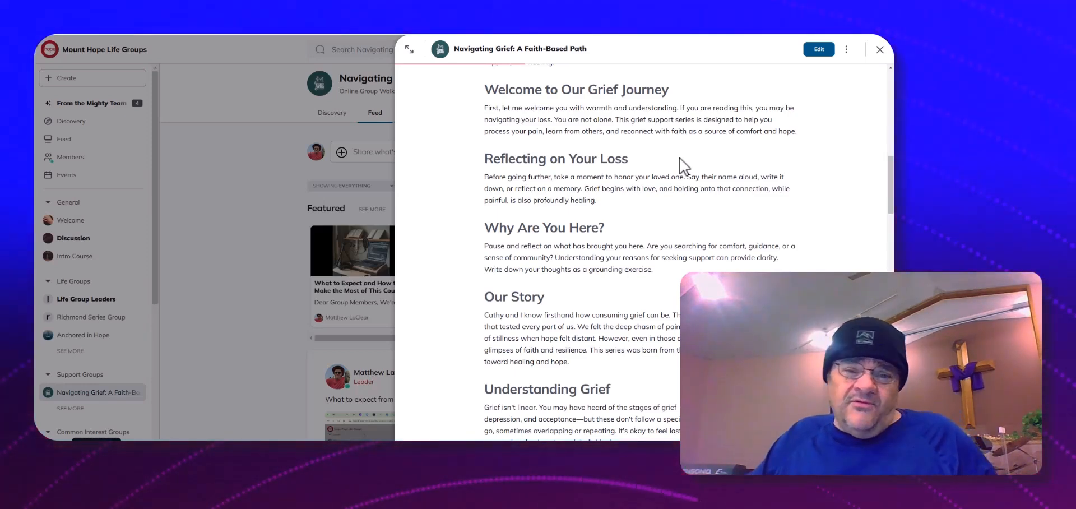
pyautogui.moveTo(708, 180)
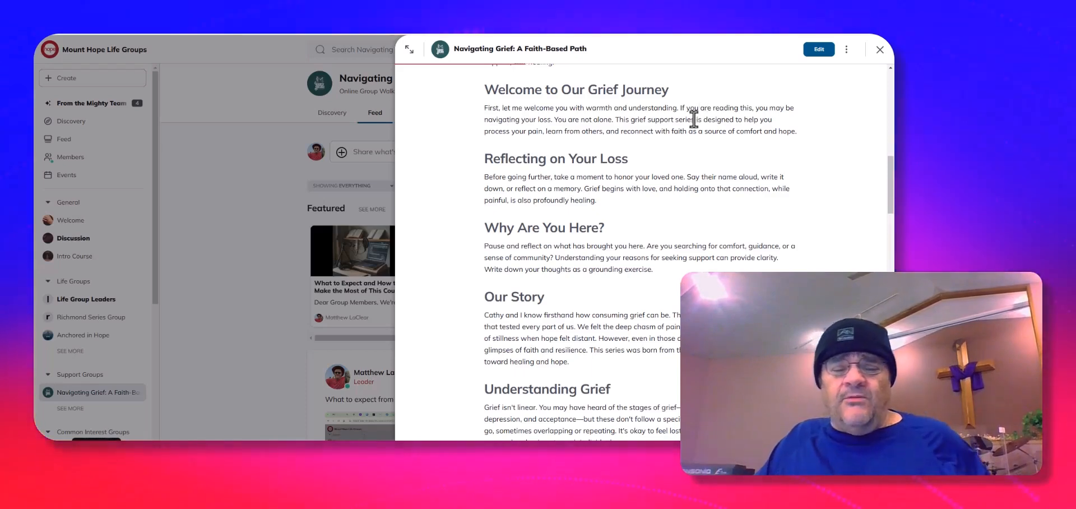
pyautogui.moveTo(696, 108)
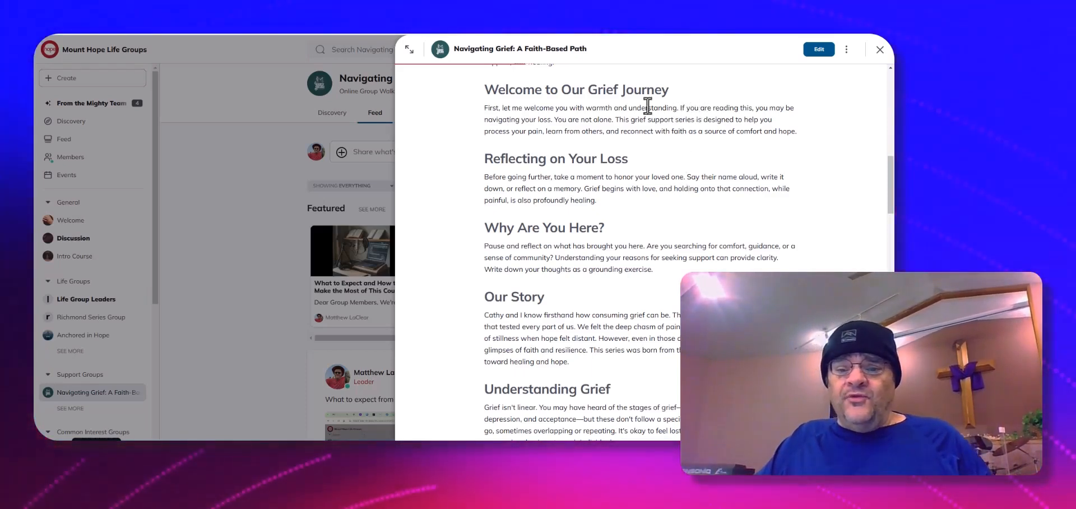
# Scroll so Reflecting on Your Loss sits near the top with the Reflection Exercise below
pyautogui.scroll(-3)
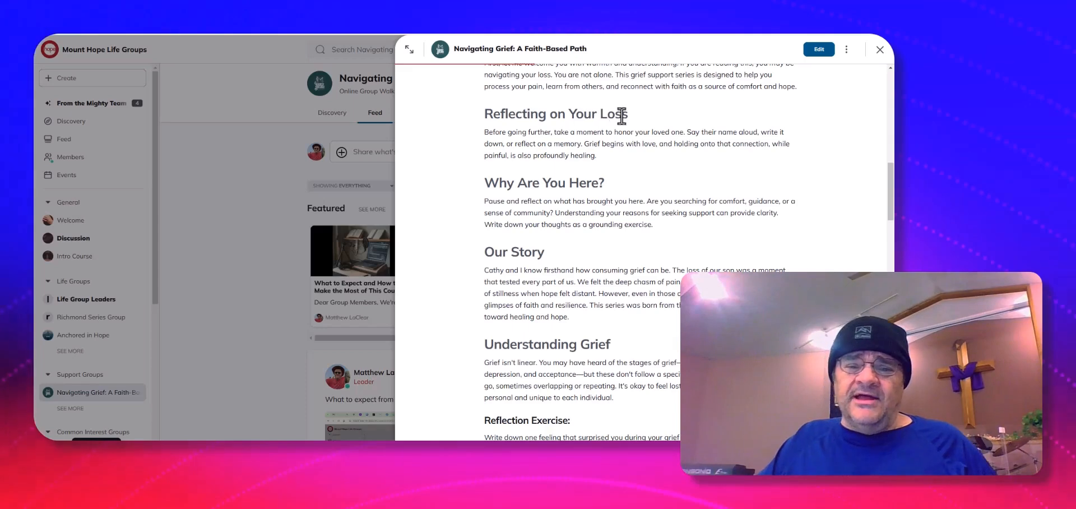
pyautogui.moveTo(632, 160)
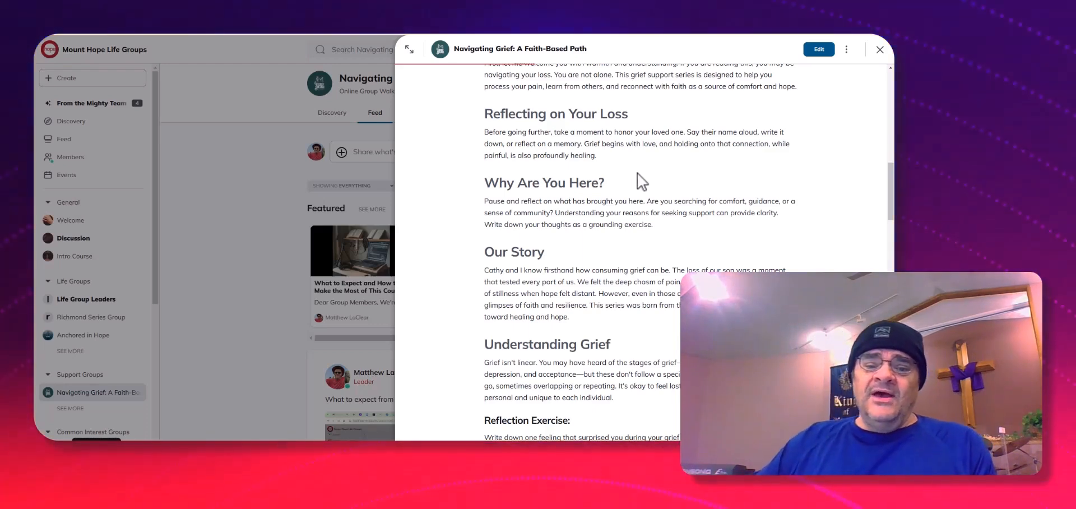
# Scroll past the Reflection Exercise until the Finding Comfort in Faith heading appears
pyautogui.scroll(-3)
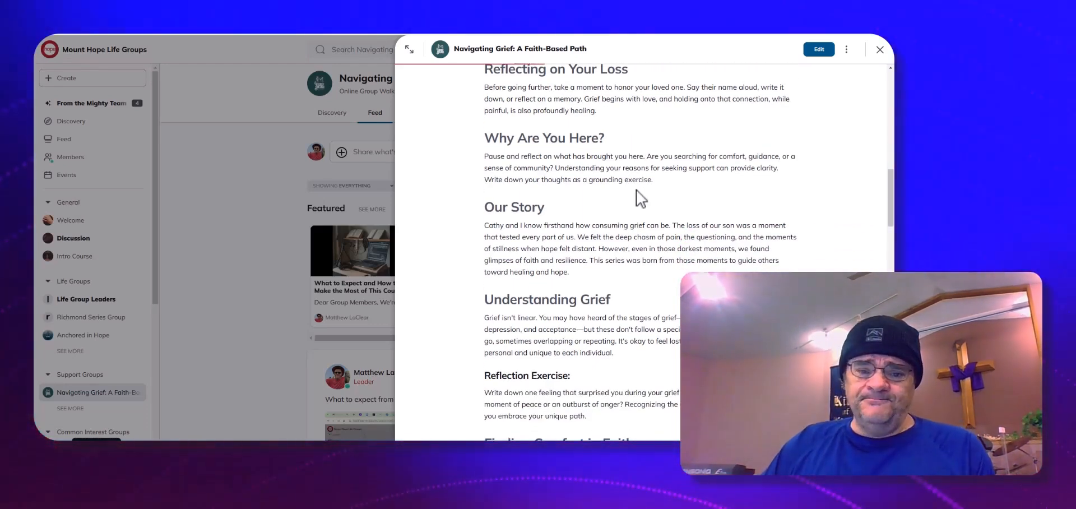
pyautogui.scroll(-3)
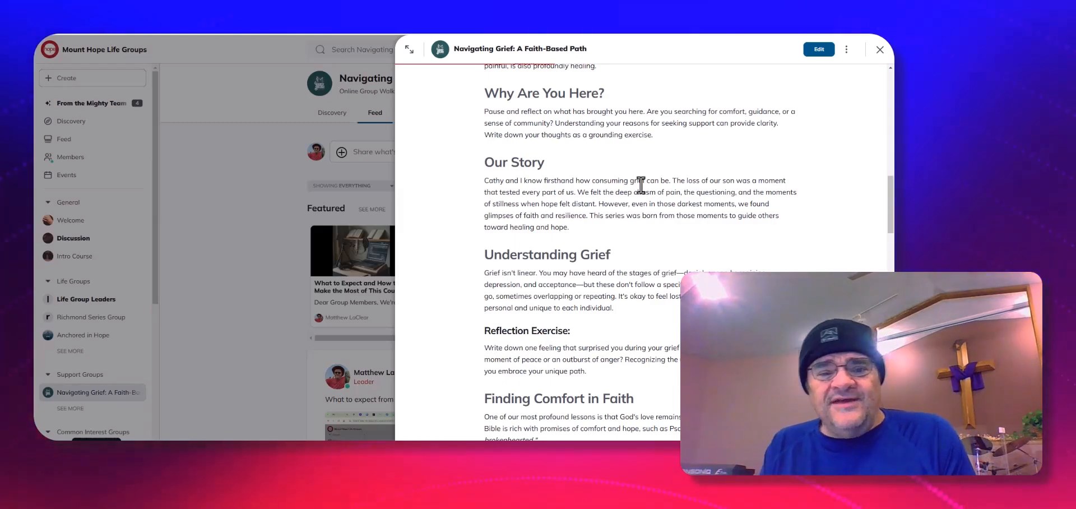
pyautogui.scroll(-3)
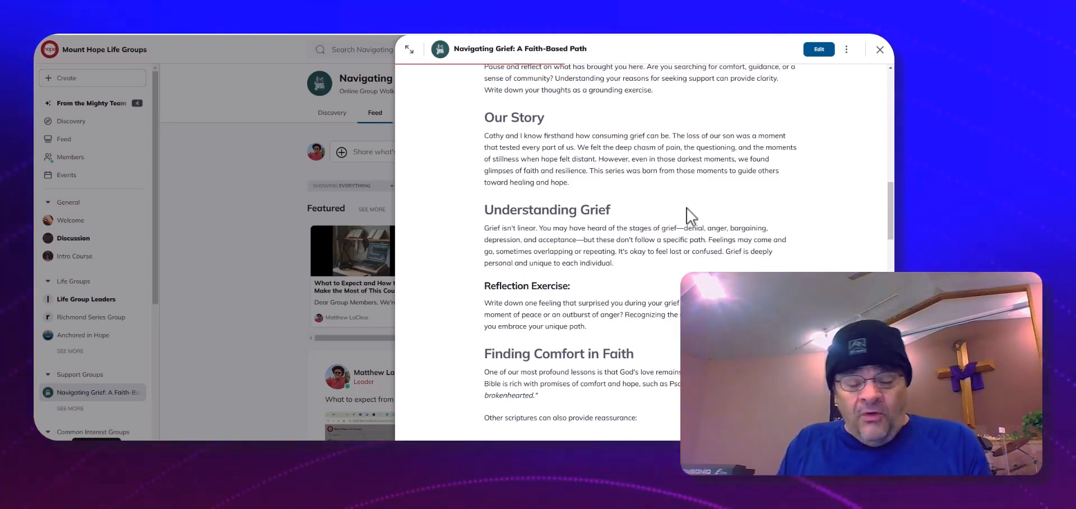
pyautogui.moveTo(694, 117)
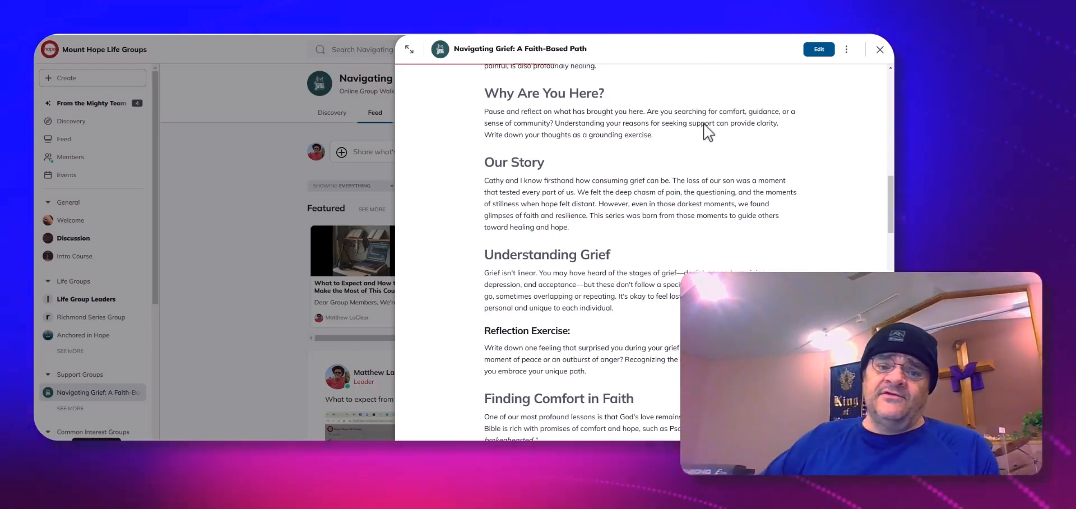
# Scroll until the John 14:1-3 and Revelation 21:4 bullet points are visible
pyautogui.scroll(-3)
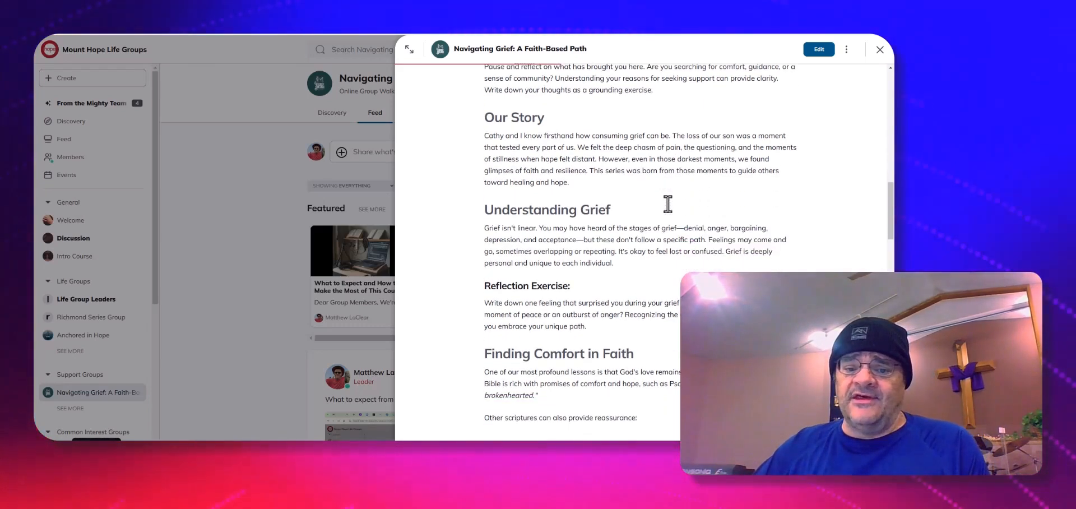
pyautogui.scroll(-3)
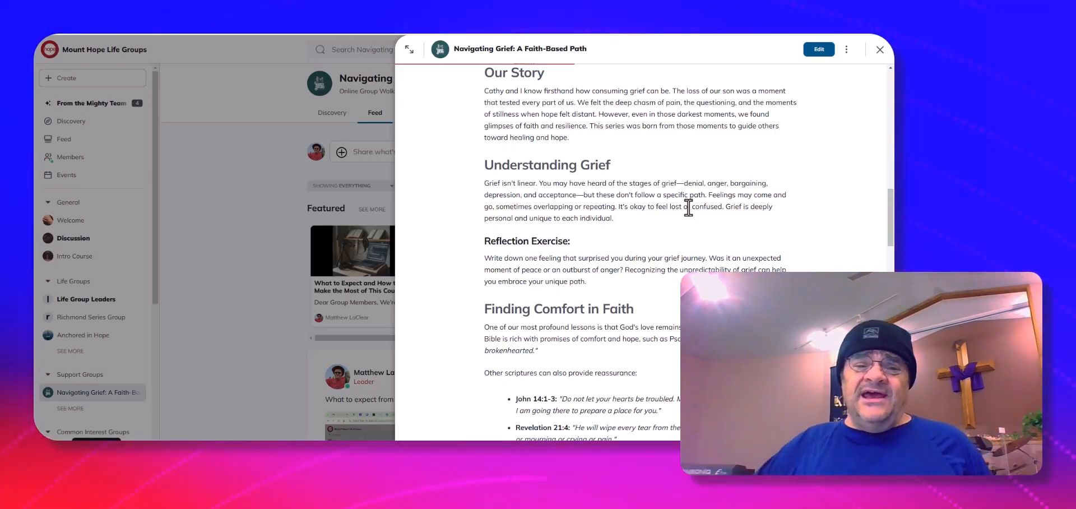
pyautogui.moveTo(675, 198)
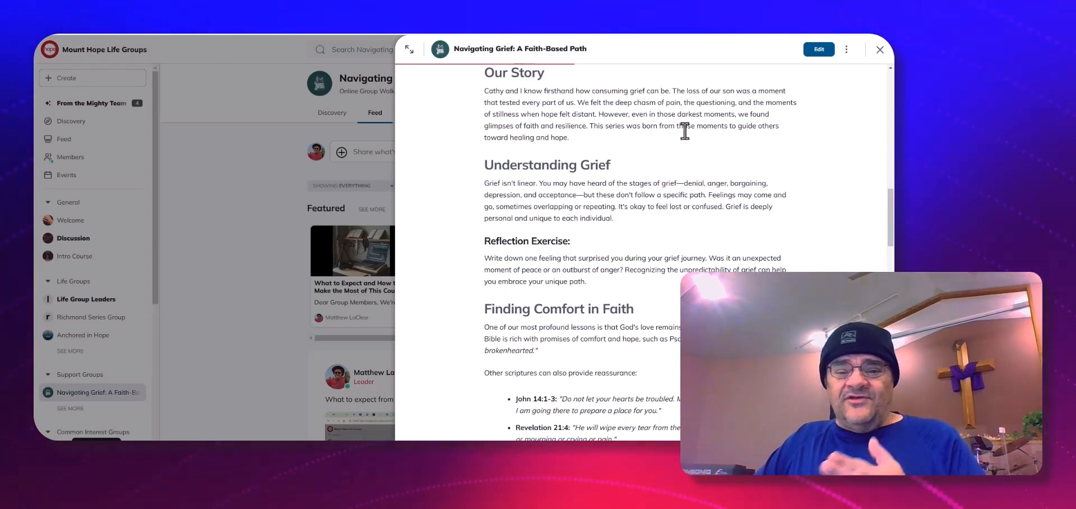
pyautogui.moveTo(688, 139)
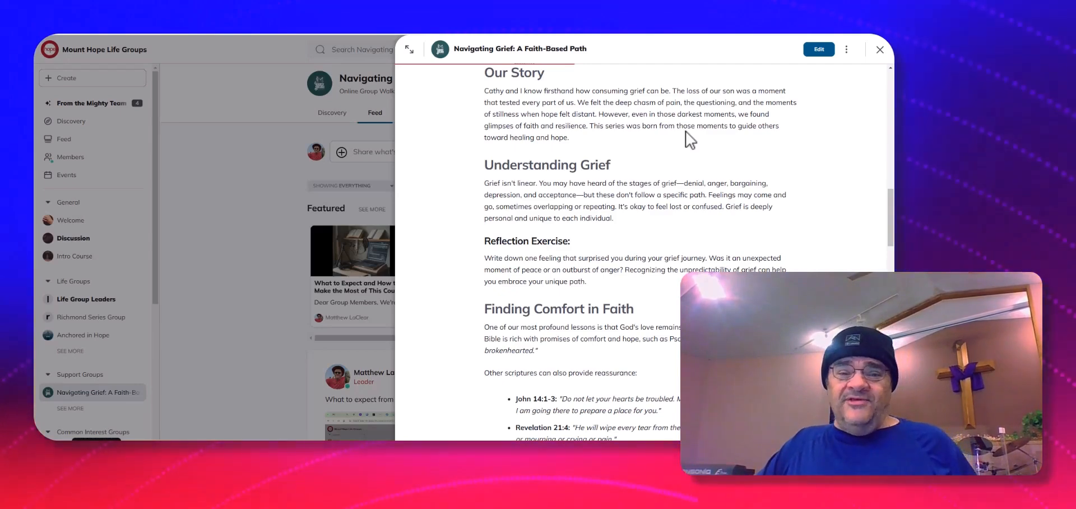
pyautogui.moveTo(727, 103)
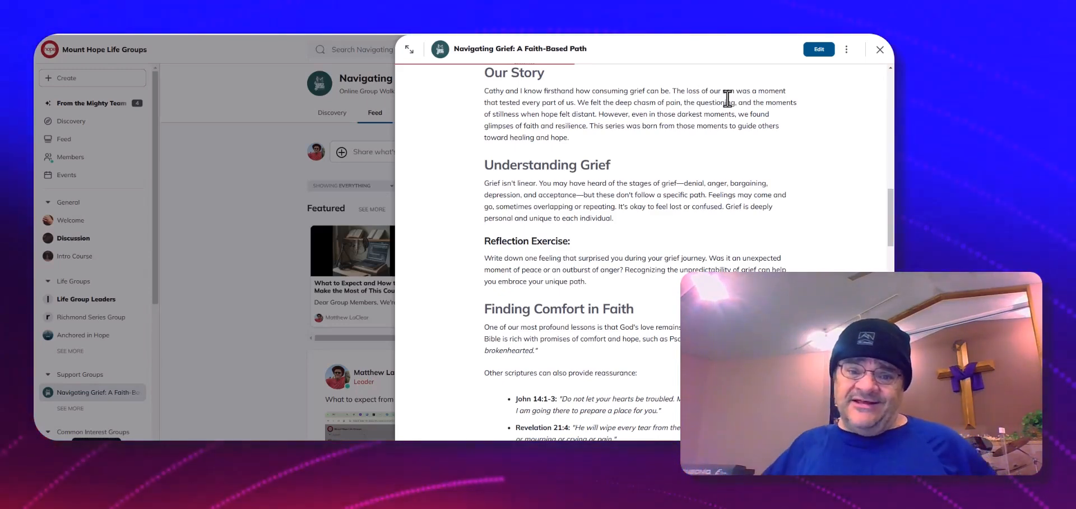
pyautogui.moveTo(740, 212)
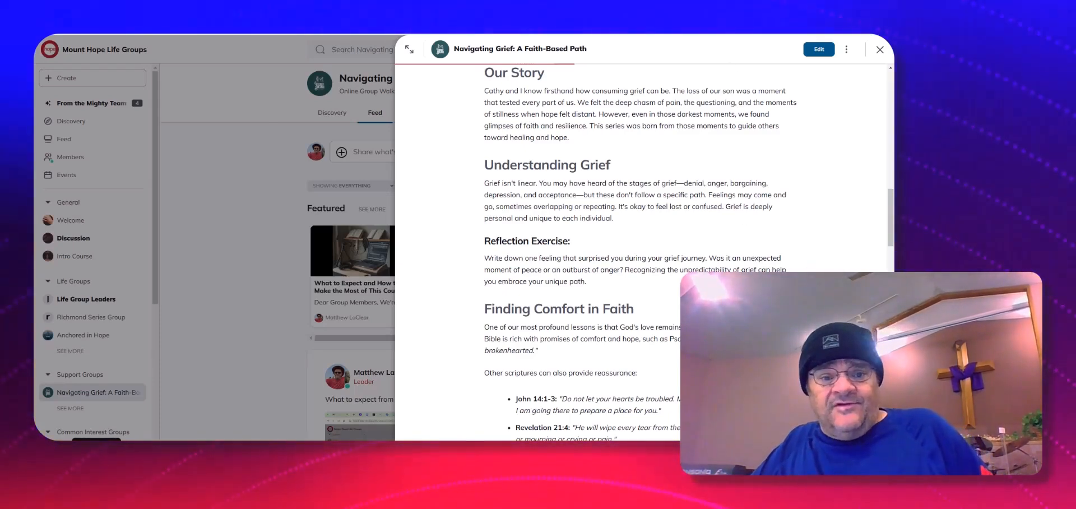
# Read down past the scripture reflection until the Coping with Early Grief steps appear
pyautogui.scroll(-3)
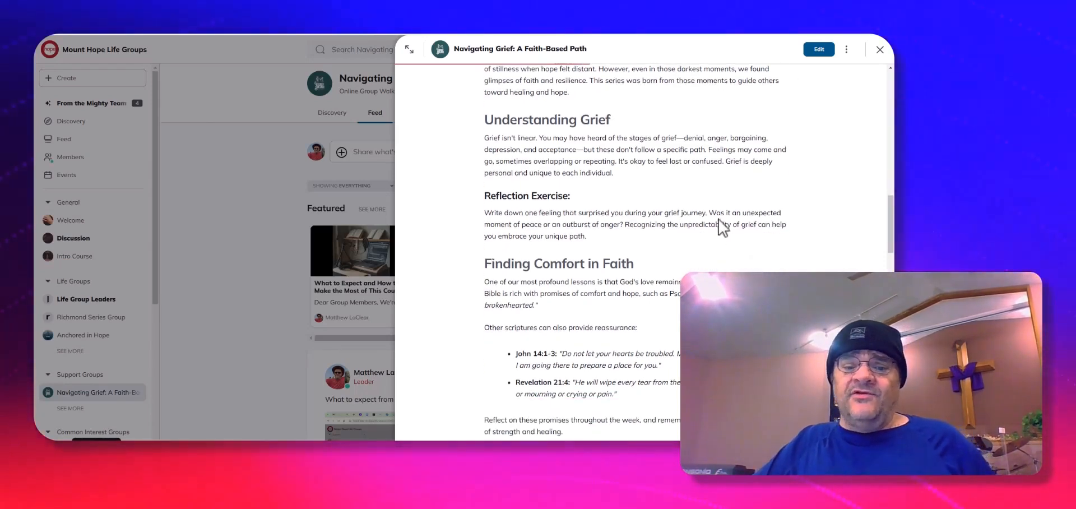
pyautogui.scroll(-3)
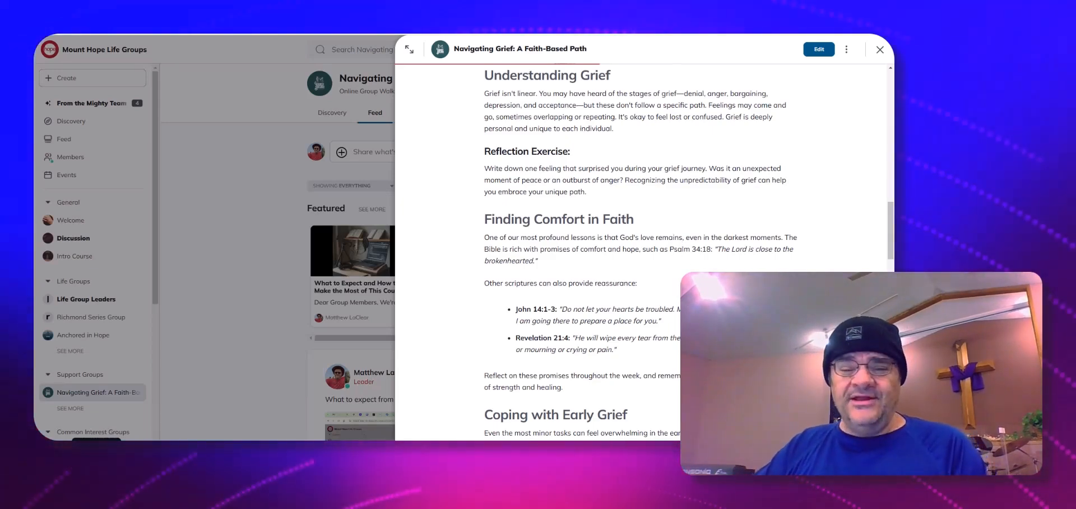
pyautogui.moveTo(560, 151)
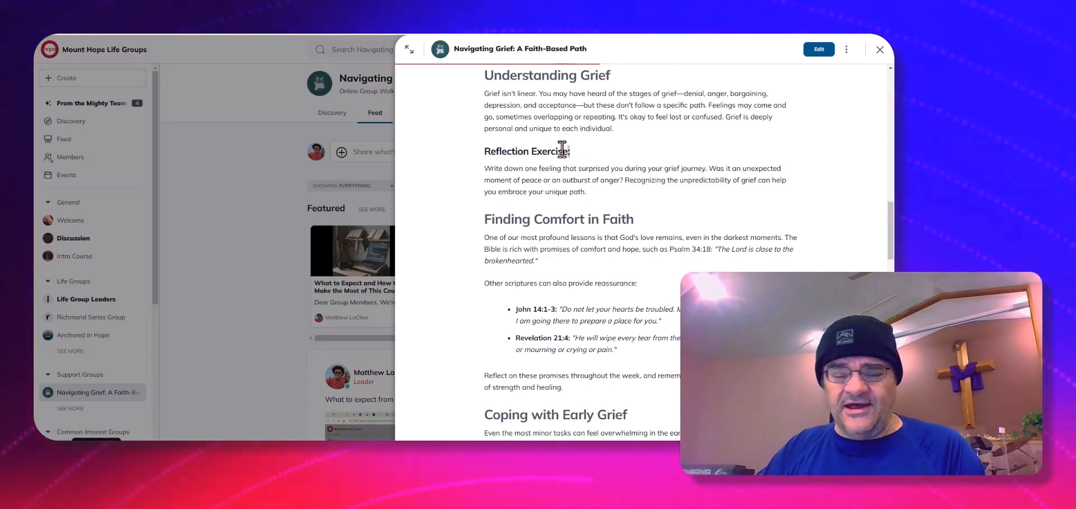
pyautogui.doubleClick(558, 150)
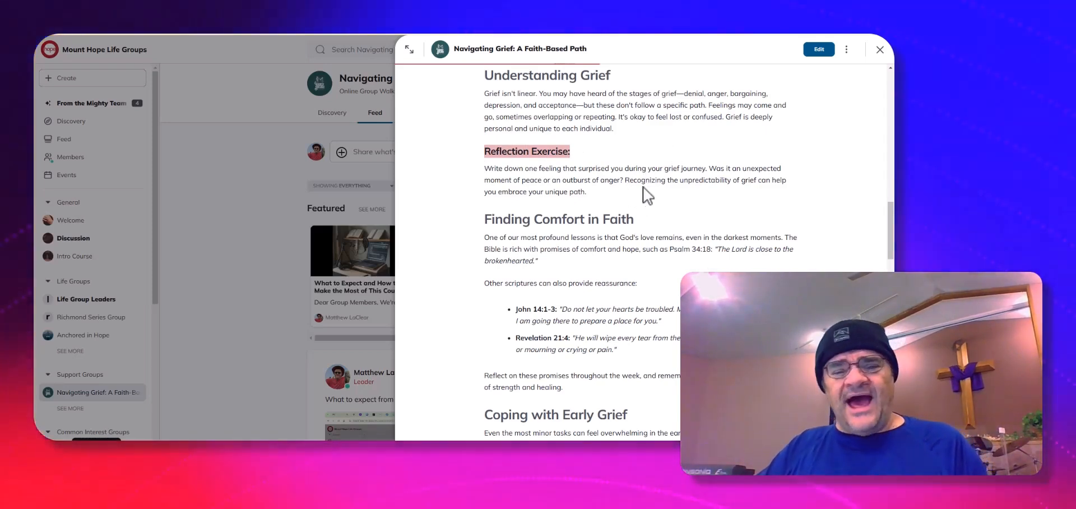
pyautogui.scroll(-3)
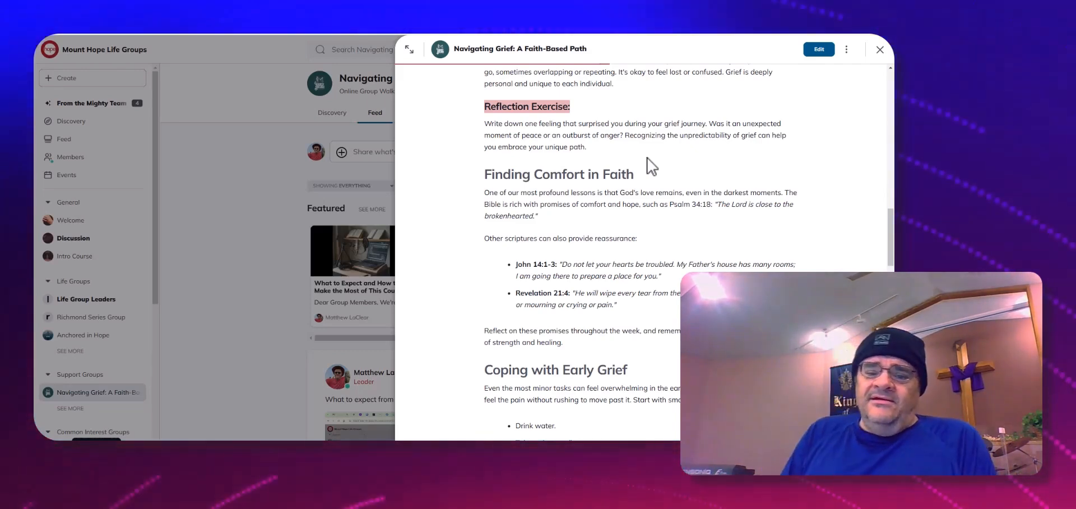
pyautogui.scroll(-3)
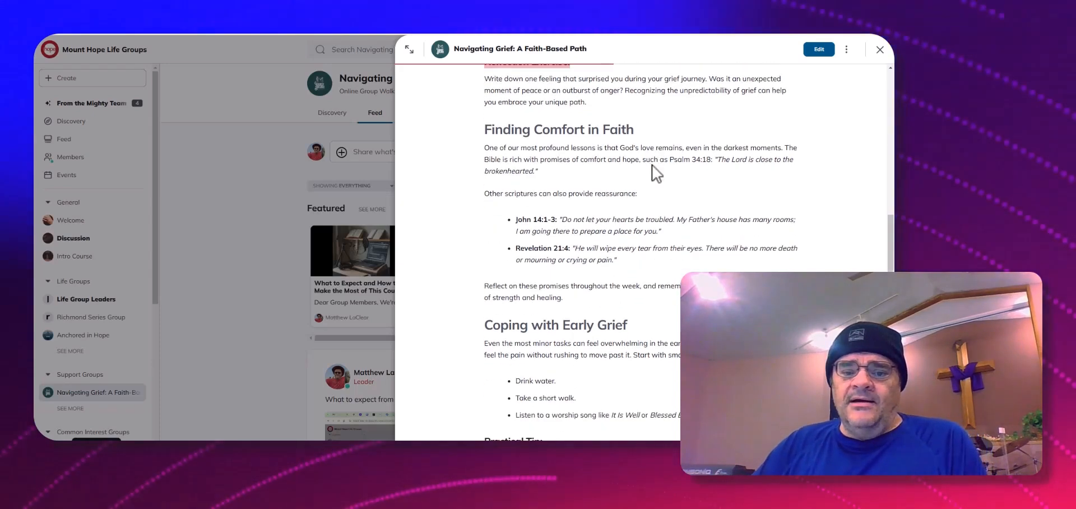
# Select the Finding Comfort in Faith heading and scroll to Coping with Early Grief and the Practical Tip
pyautogui.doubleClick(558, 129)
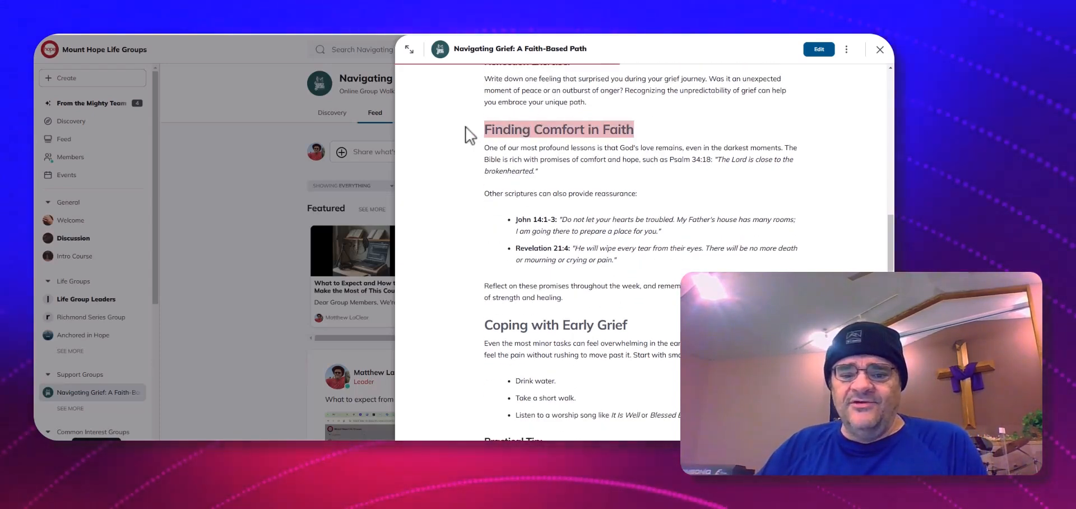
pyautogui.scroll(-3)
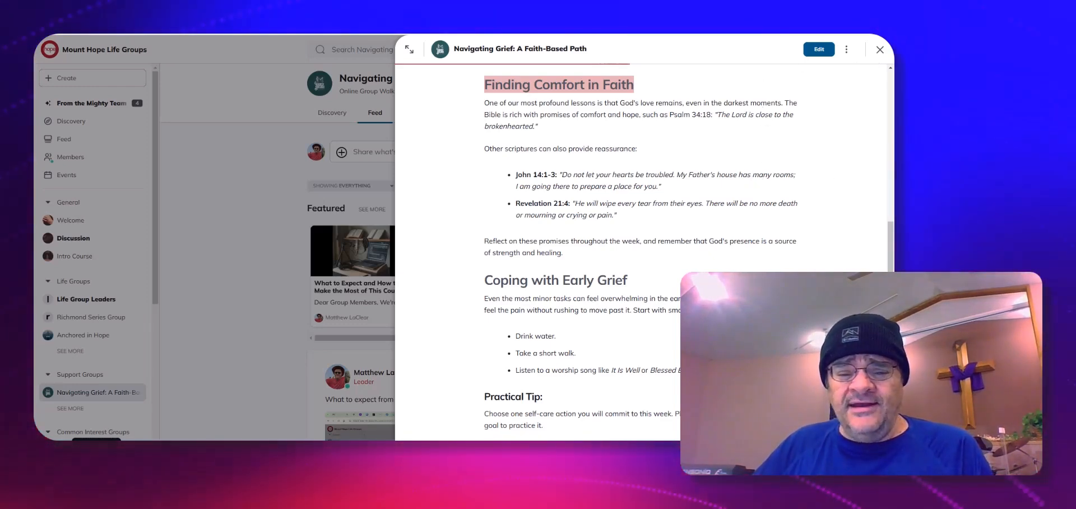
# Scroll to The Role of Forgiveness, Looking Toward Eternity and The Power of Community sections
pyautogui.scroll(-3)
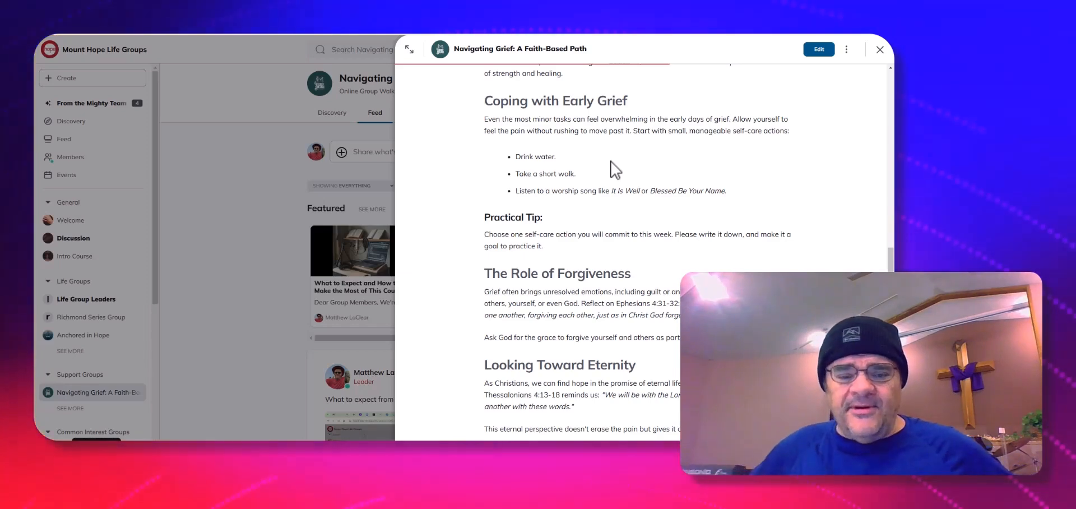
pyautogui.scroll(-3)
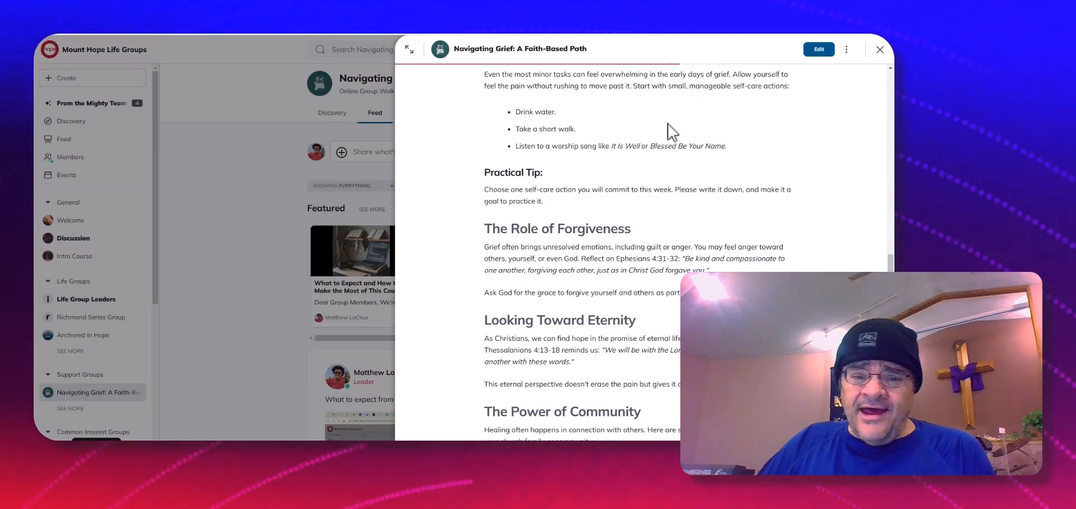
pyautogui.moveTo(591, 119)
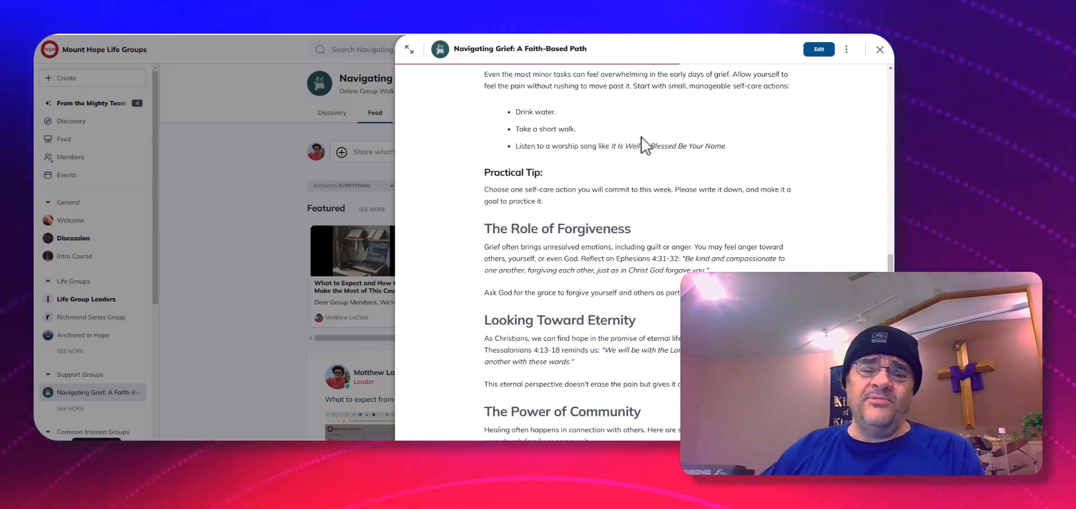
pyautogui.moveTo(745, 229)
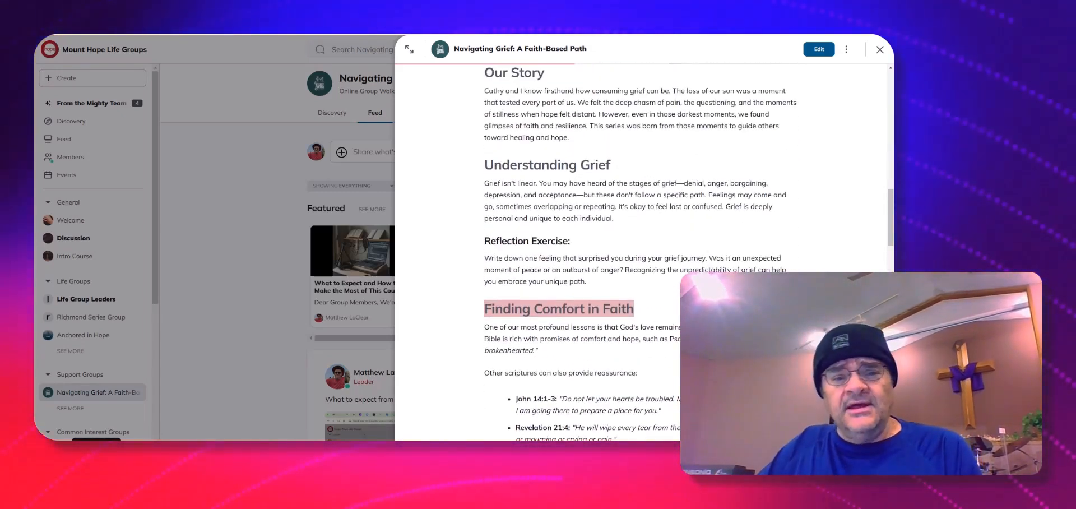
pyautogui.moveTo(636, 210)
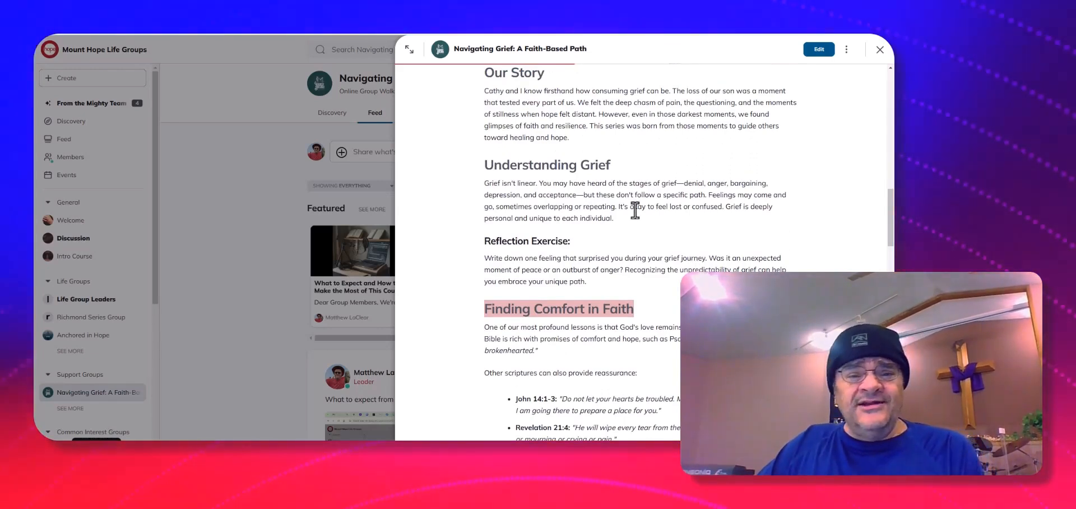
pyautogui.moveTo(637, 238)
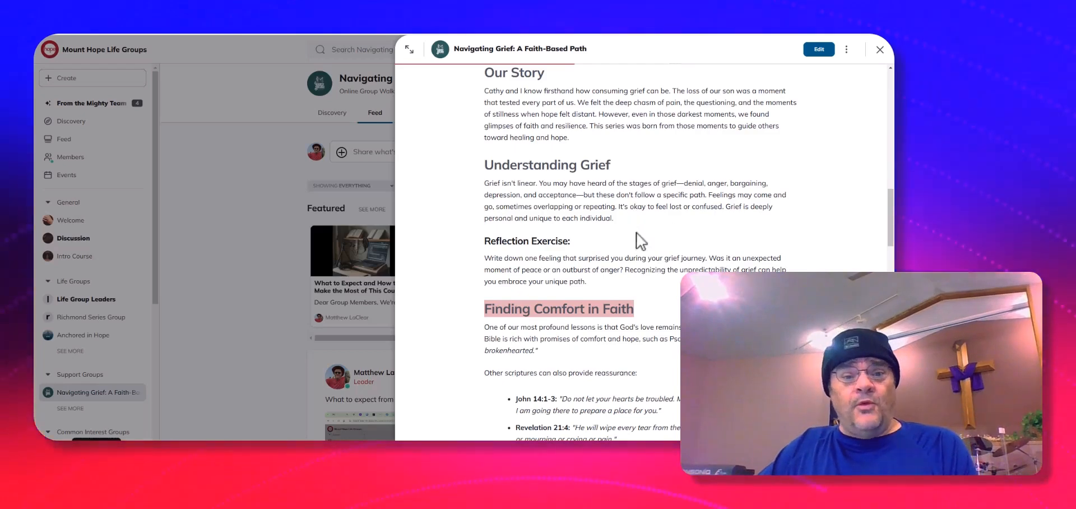
pyautogui.moveTo(631, 191)
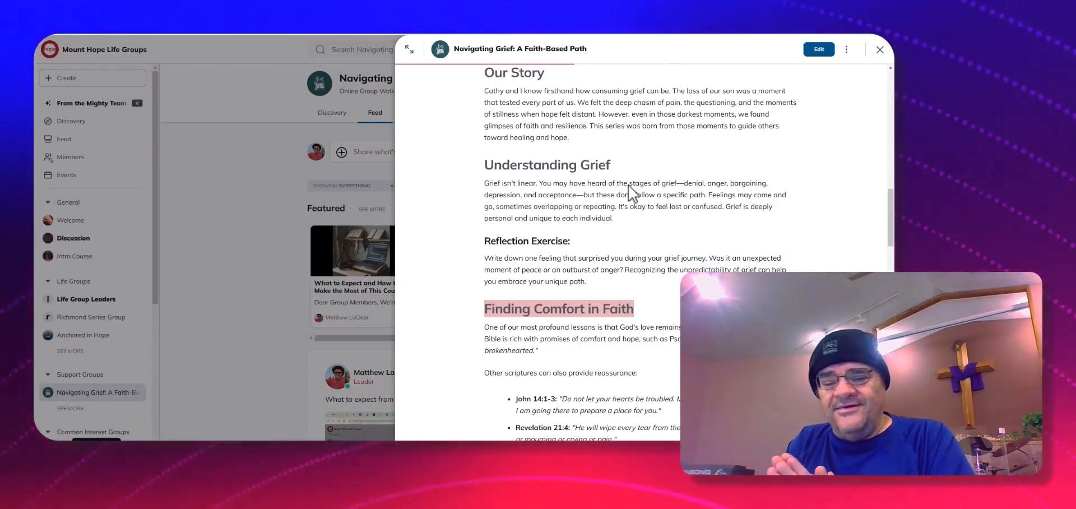
# Scroll from Understanding Grief slightly down to Finding Comfort in Faith and its scripture verses
pyautogui.scroll(-3)
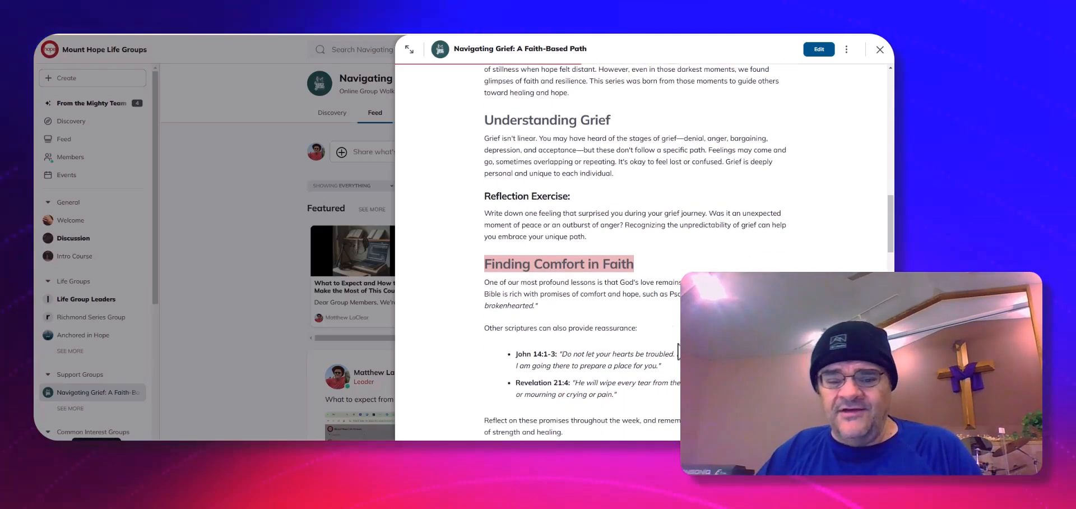
pyautogui.scroll(-3)
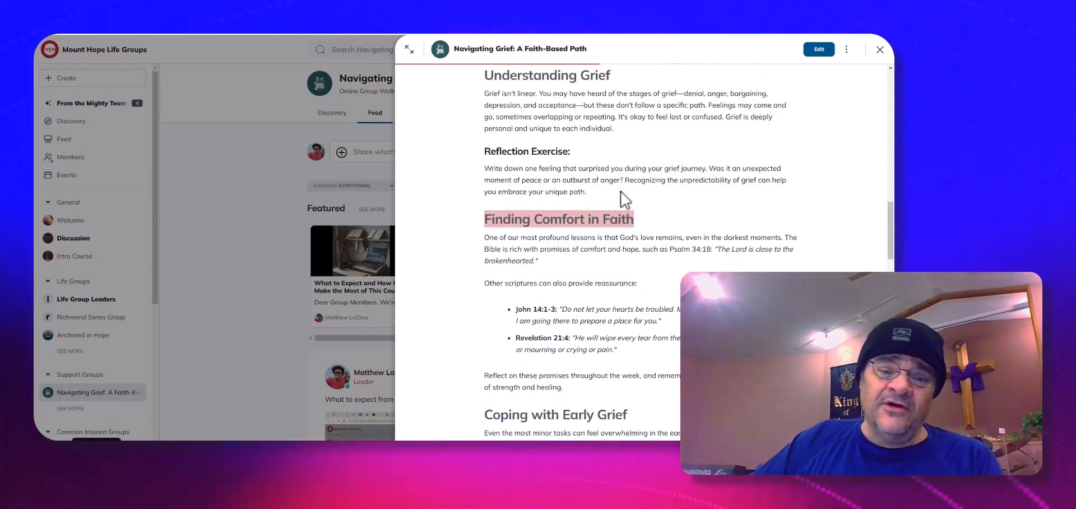
pyautogui.scroll(-3)
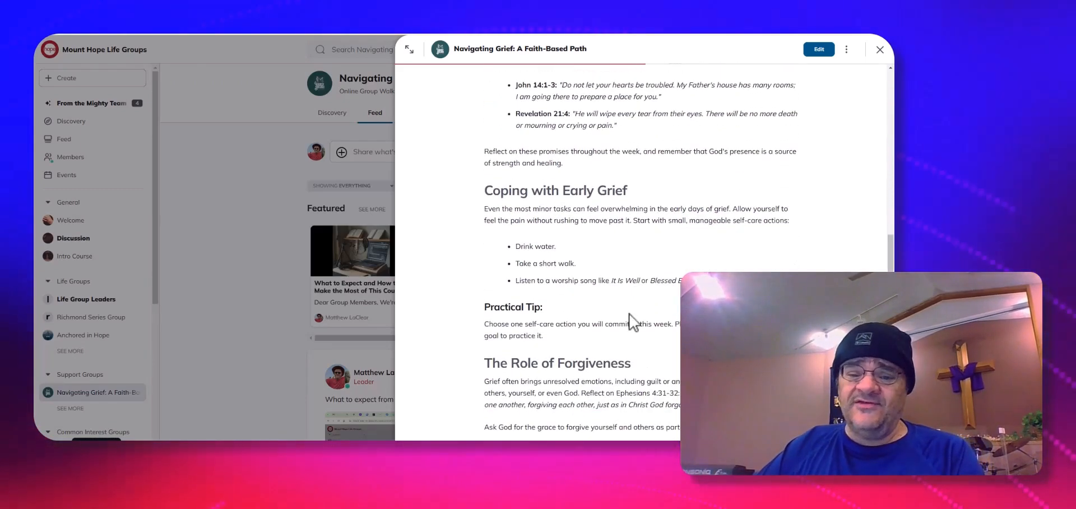
pyautogui.scroll(-3)
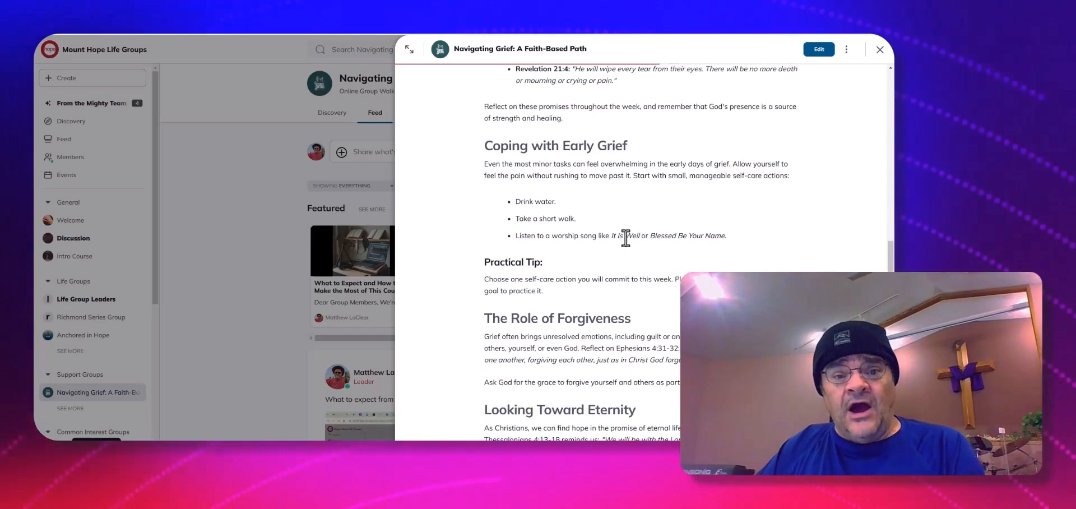
pyautogui.scroll(-3)
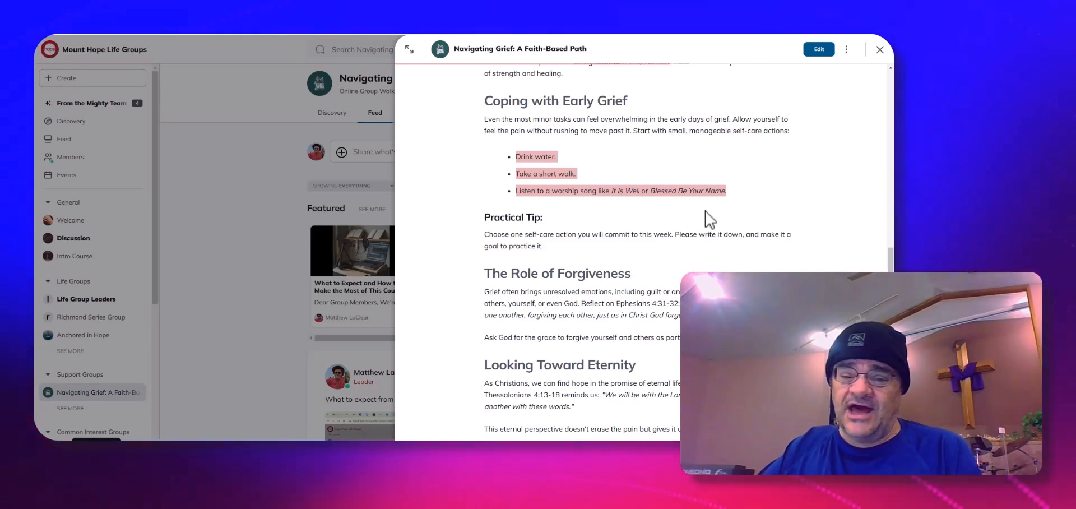
pyautogui.scroll(-3)
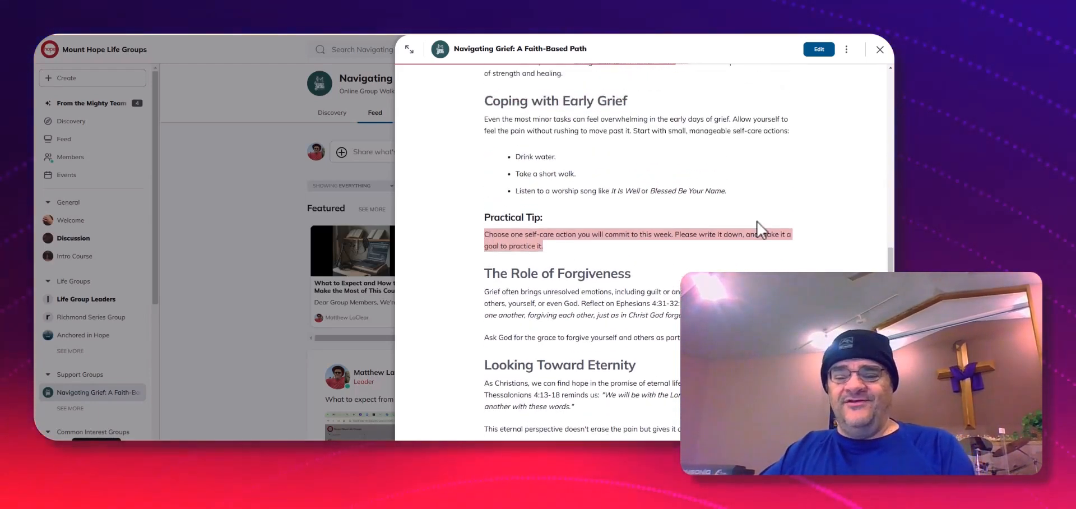
pyautogui.moveTo(611, 249)
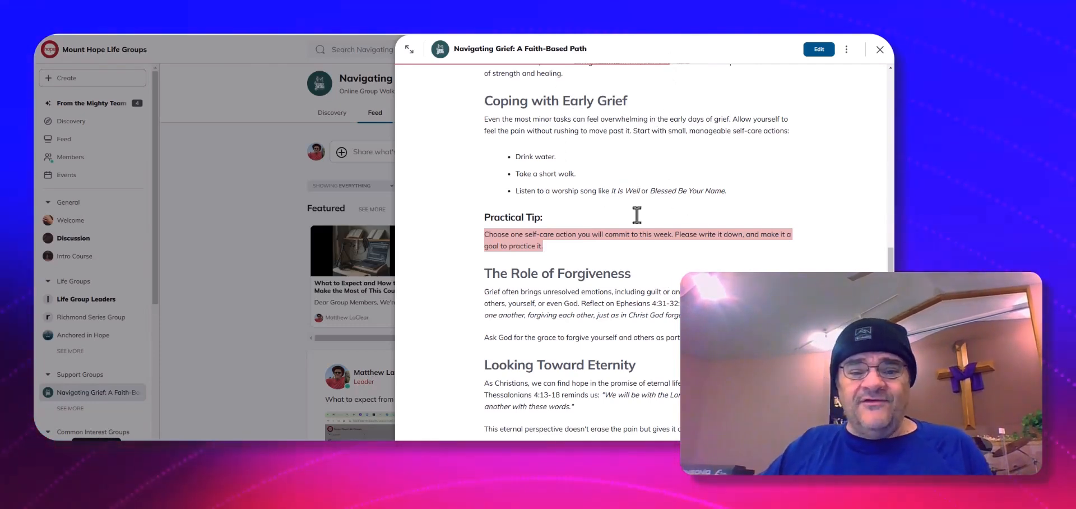
pyautogui.moveTo(567, 273)
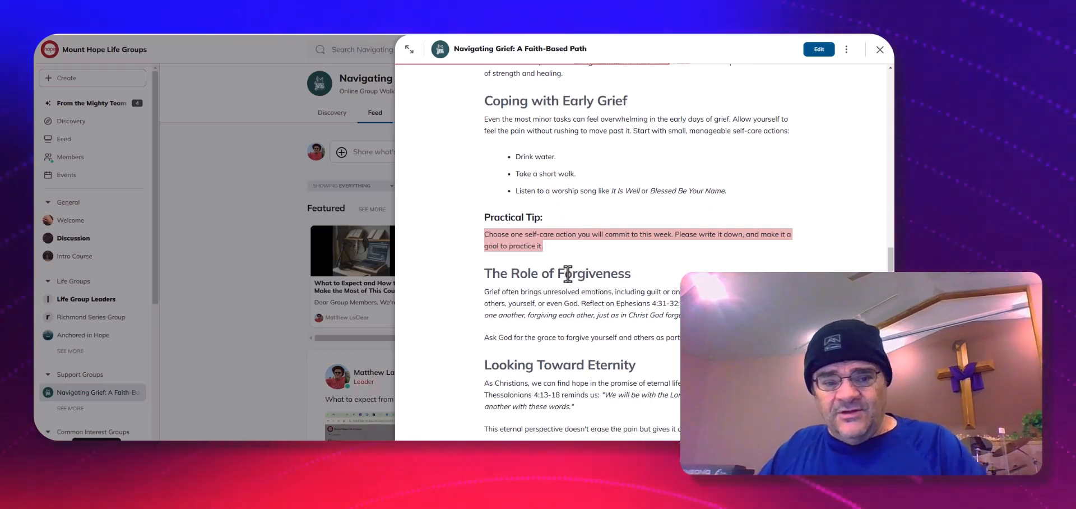
# Scroll to The Role of Forgiveness and select the Ephesians 4:31-32 reference and its forgiveness quote
pyautogui.scroll(-3)
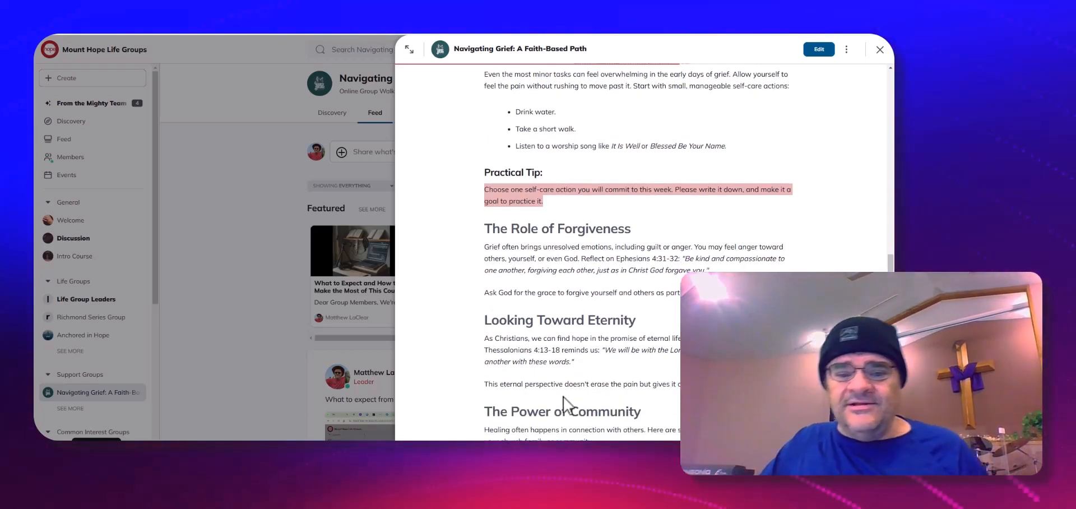
pyautogui.scroll(-3)
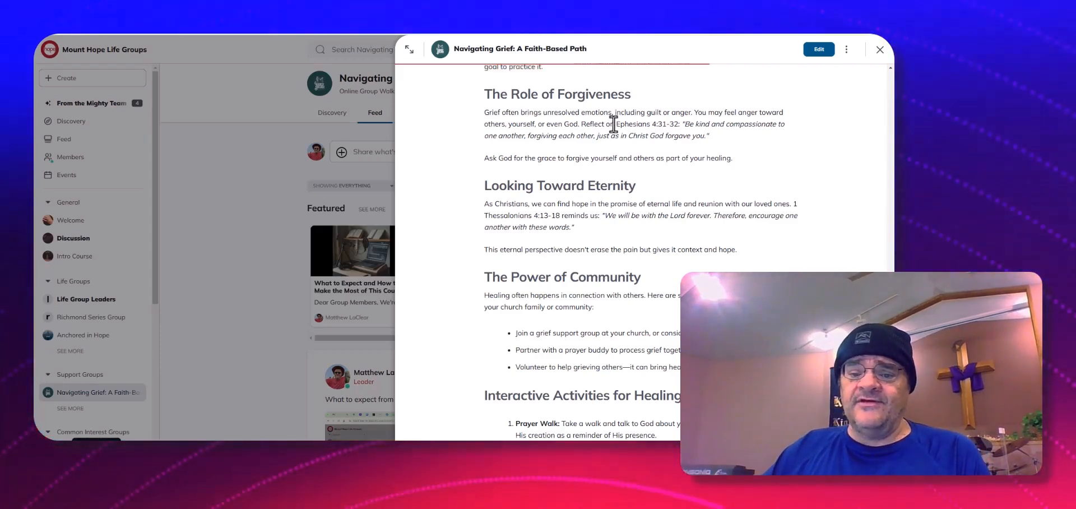
pyautogui.moveTo(615, 124); pyautogui.dragTo(673, 124)
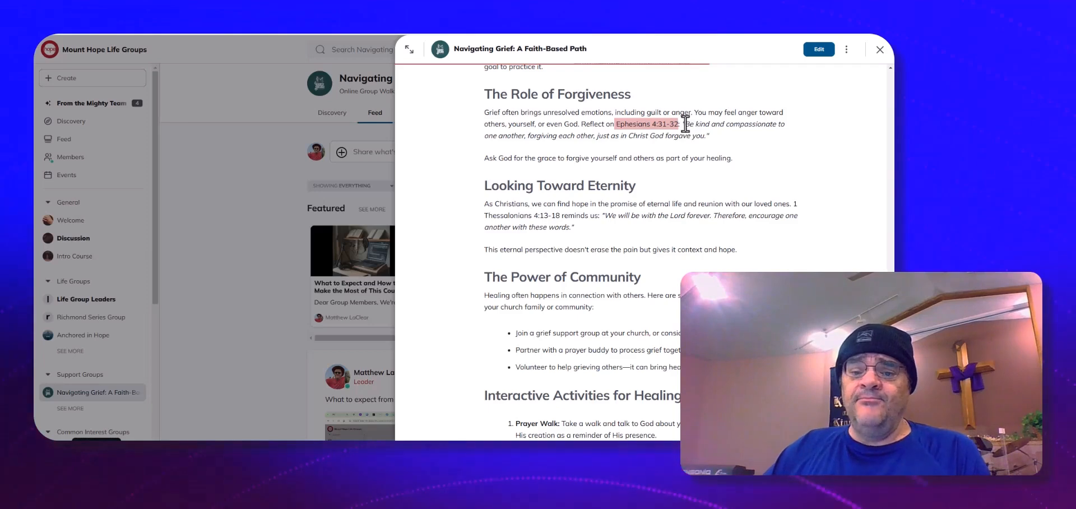
pyautogui.moveTo(683, 123); pyautogui.dragTo(539, 136)
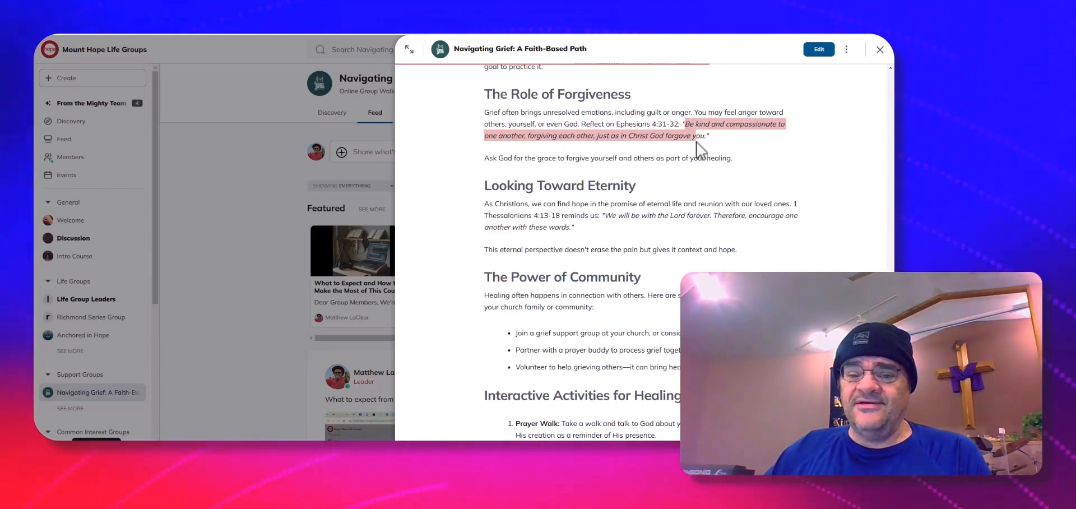
pyautogui.moveTo(700, 139)
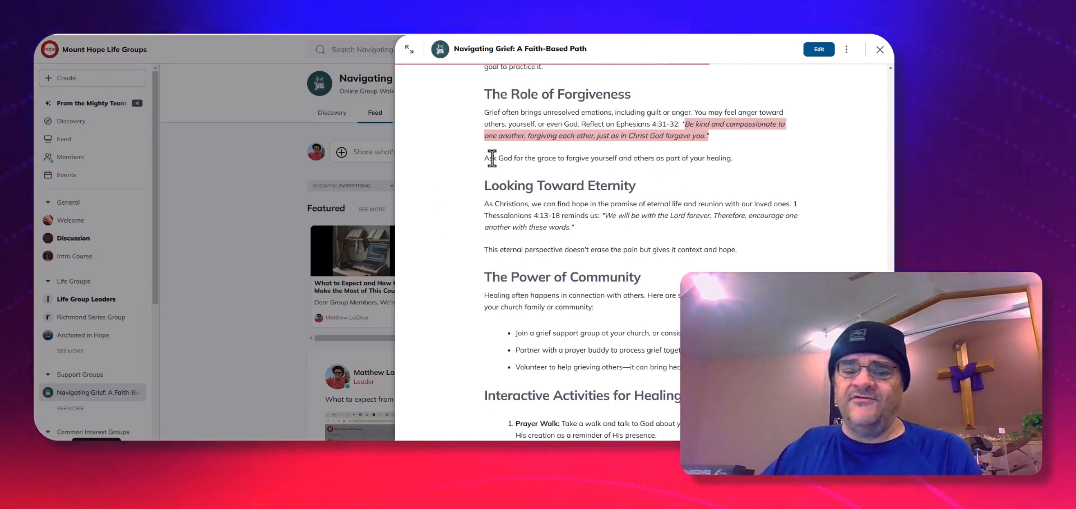
pyautogui.moveTo(579, 145)
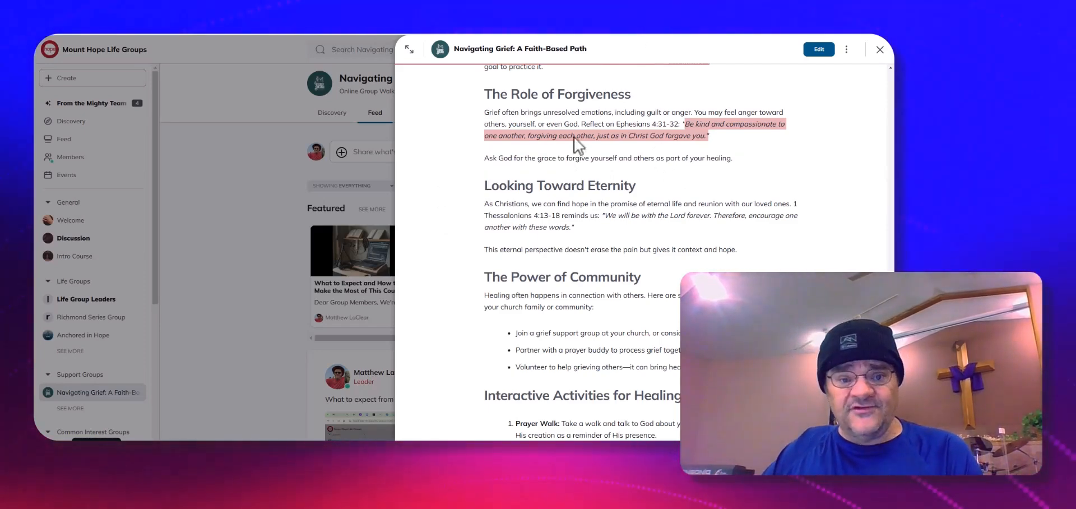
pyautogui.scroll(-3)
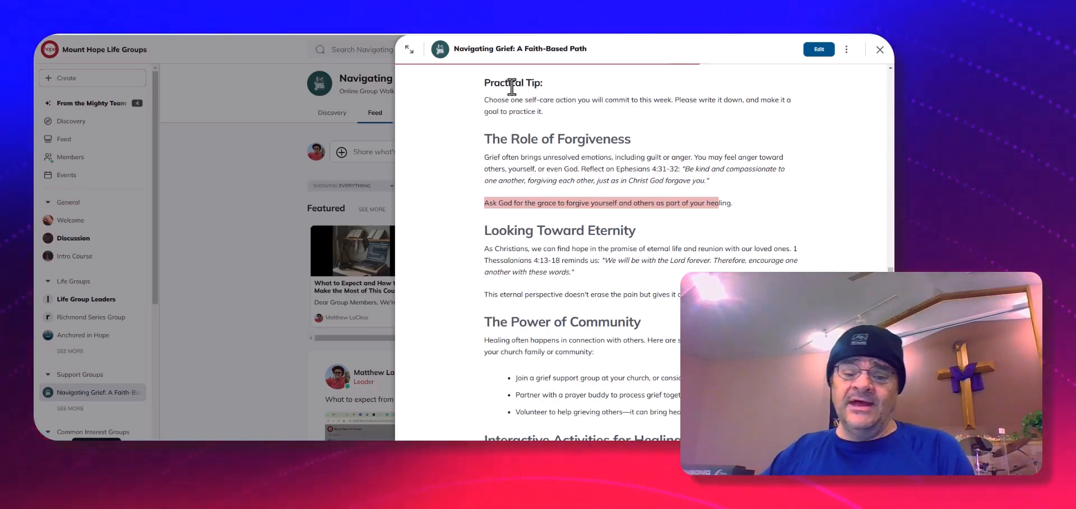
# Scroll the lesson past Looking Toward Eternity to The Power of Community and Interactive Activities for Healing
pyautogui.scroll(-3)
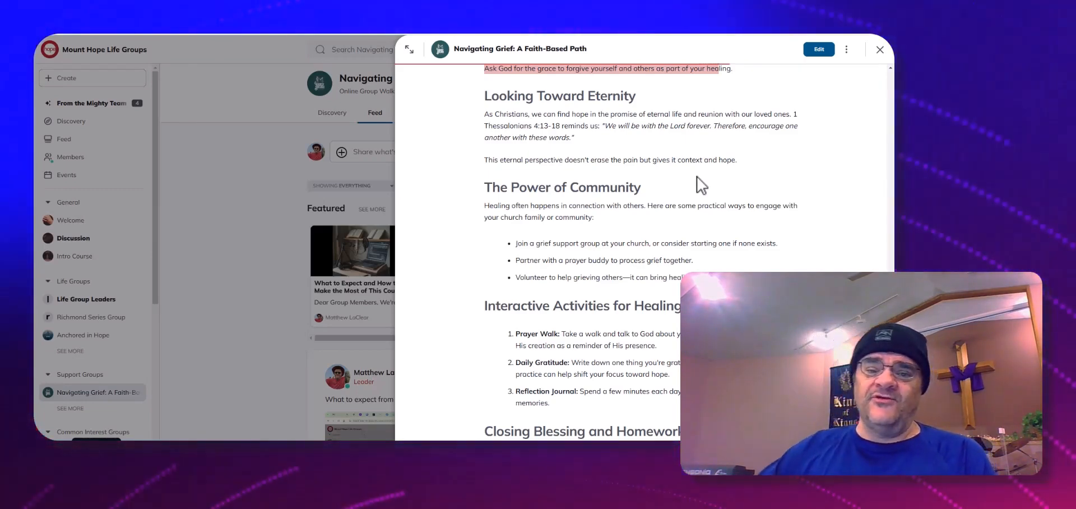
pyautogui.scroll(-3)
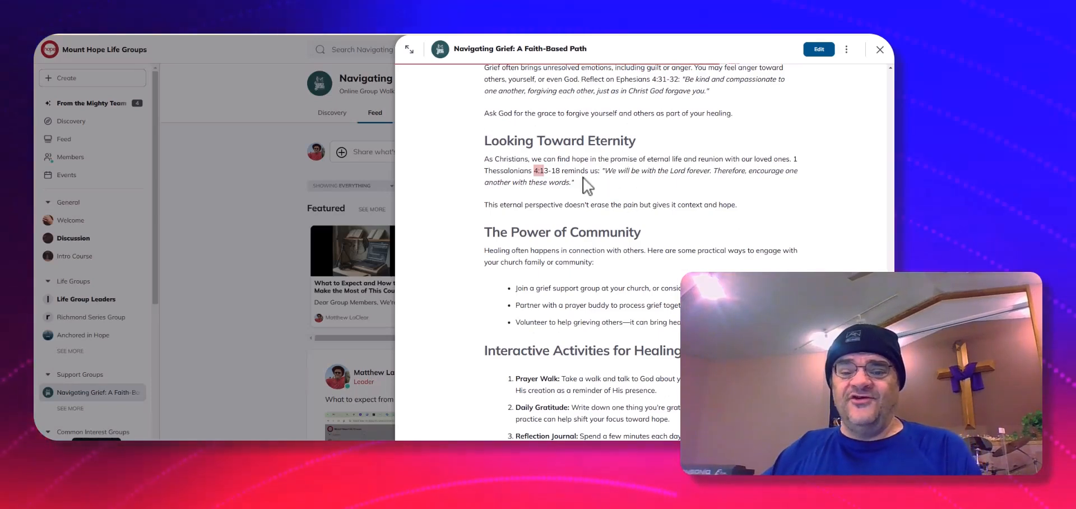
pyautogui.moveTo(669, 152)
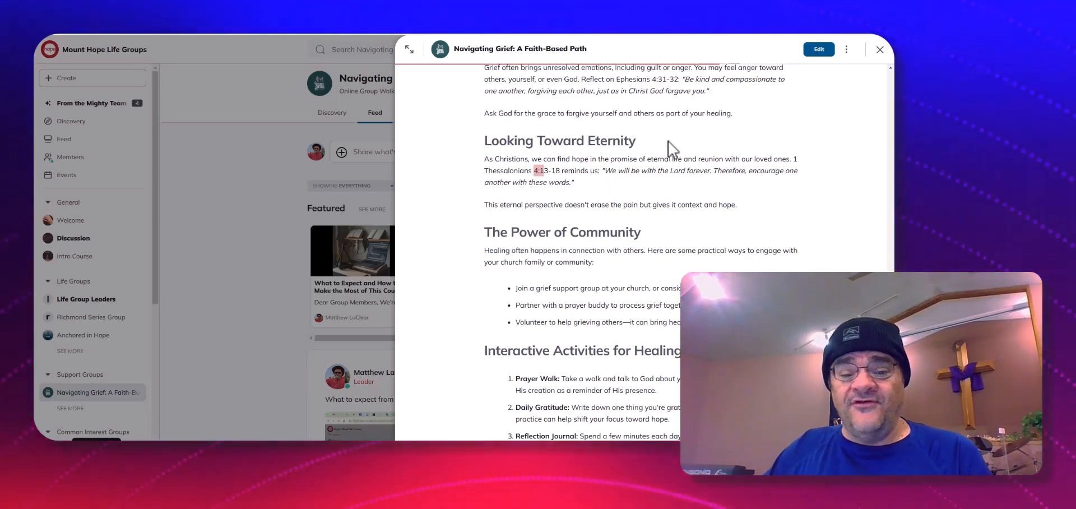
pyautogui.scroll(-3)
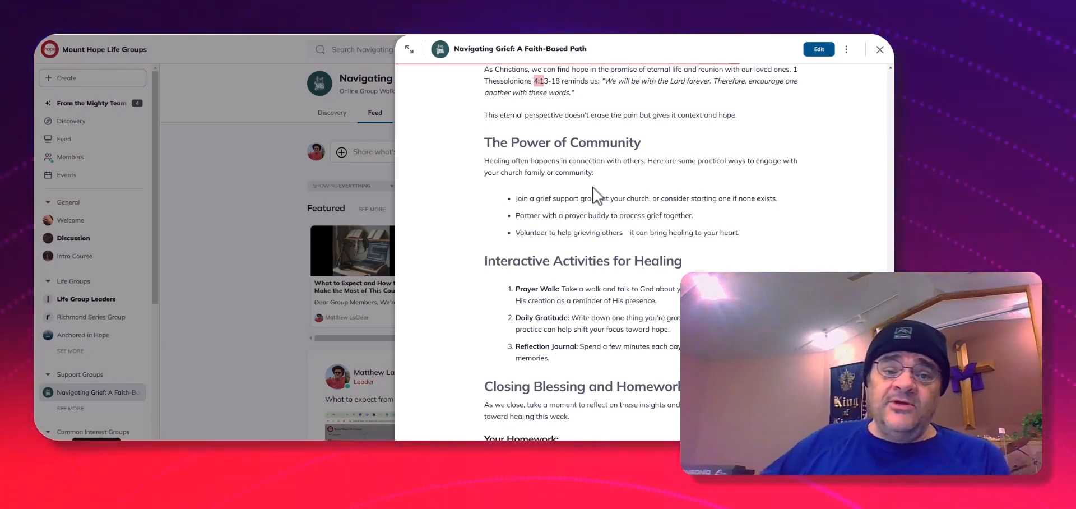
# Scroll to the Closing Blessing and Homework section with its Psalm 34:18 scripture reflection and Closing Prayer
pyautogui.scroll(-3)
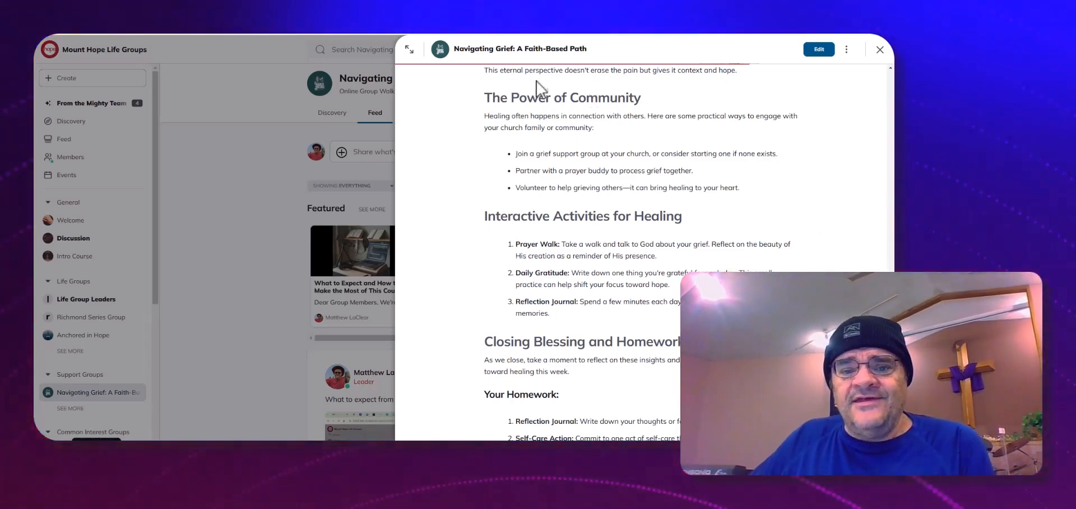
pyautogui.moveTo(699, 74)
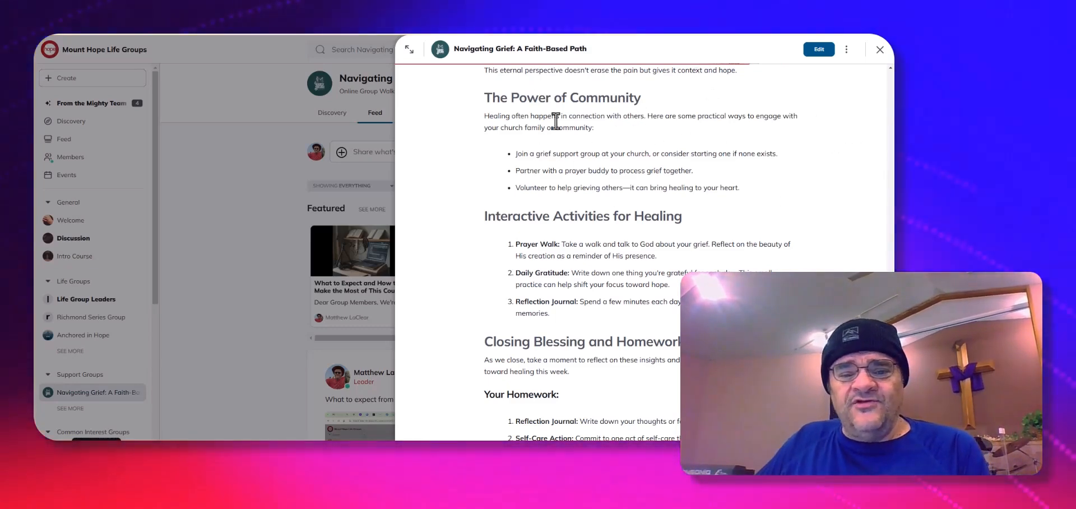
pyautogui.scroll(-3)
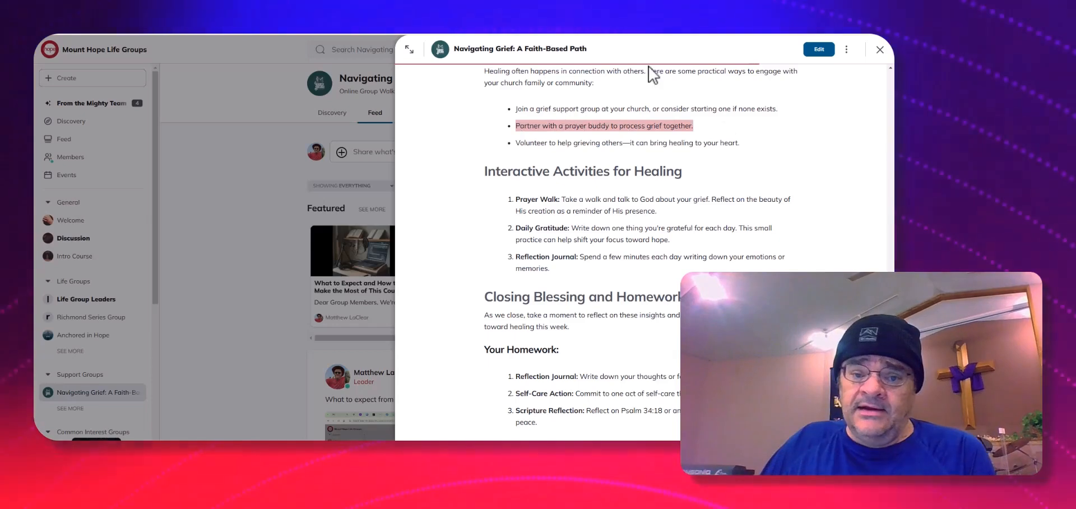
pyautogui.moveTo(743, 157)
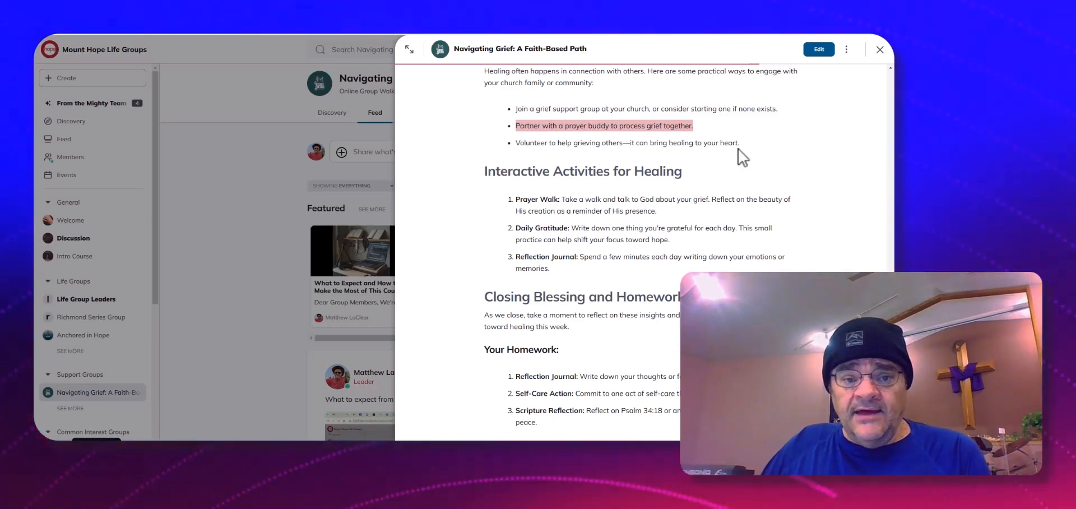
pyautogui.moveTo(764, 112)
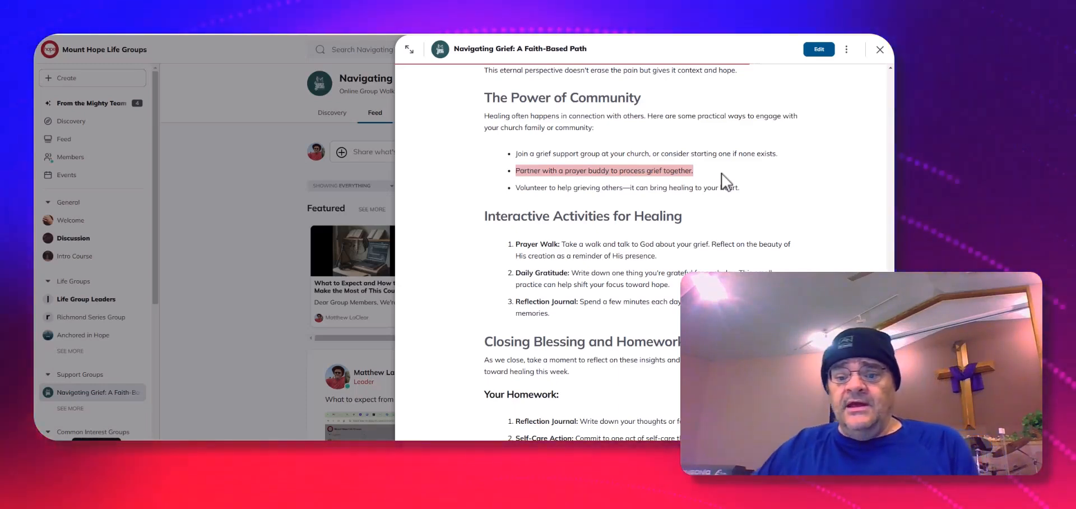
pyautogui.scroll(-3)
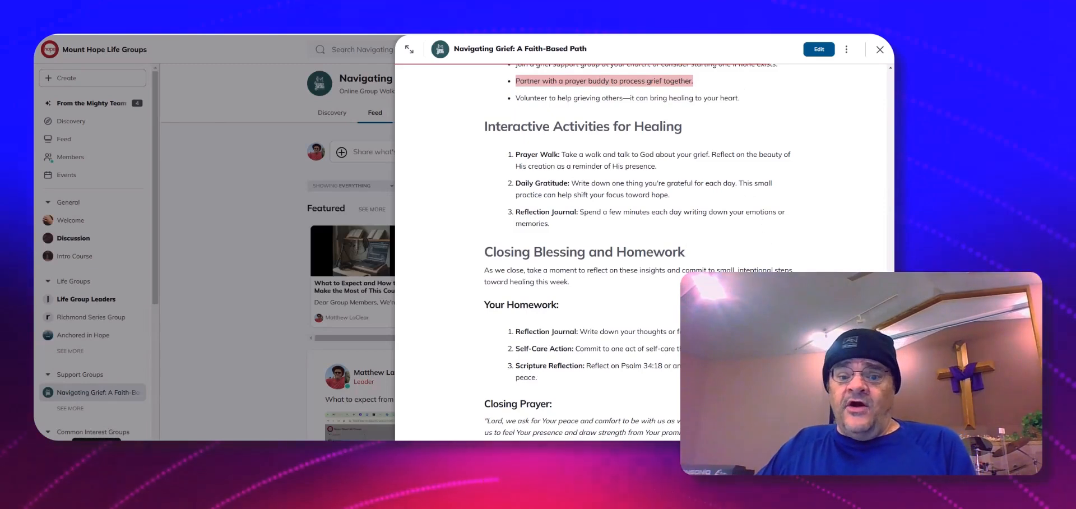
# Scroll to the Closing Prayer and the note that grief is walked step by step
pyautogui.scroll(-3)
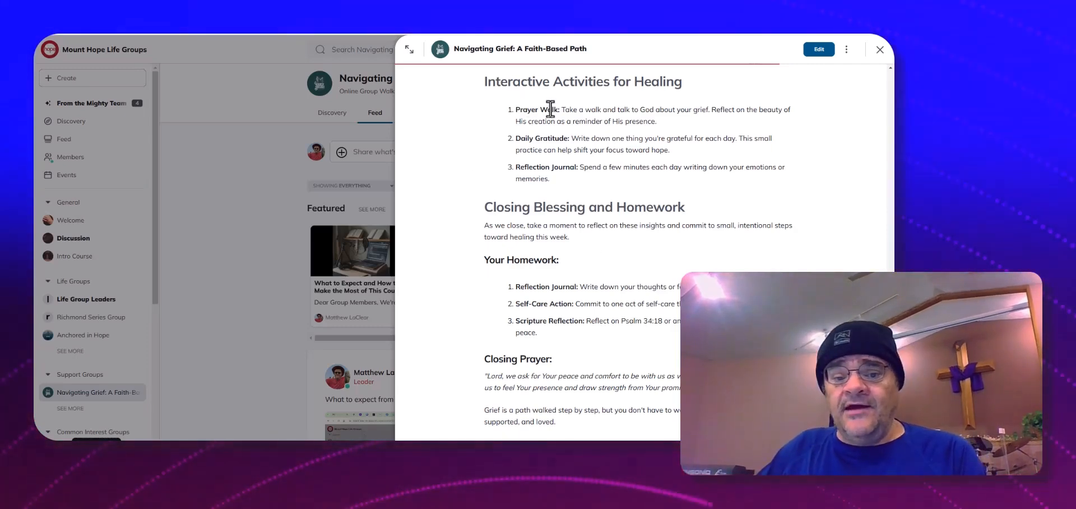
pyautogui.doubleClick(535, 109)
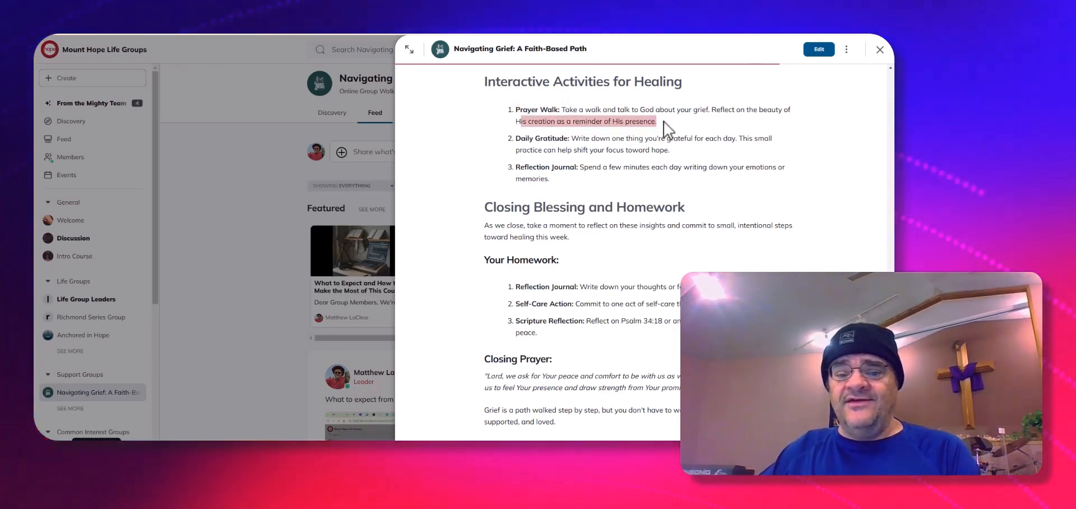
pyautogui.moveTo(558, 204)
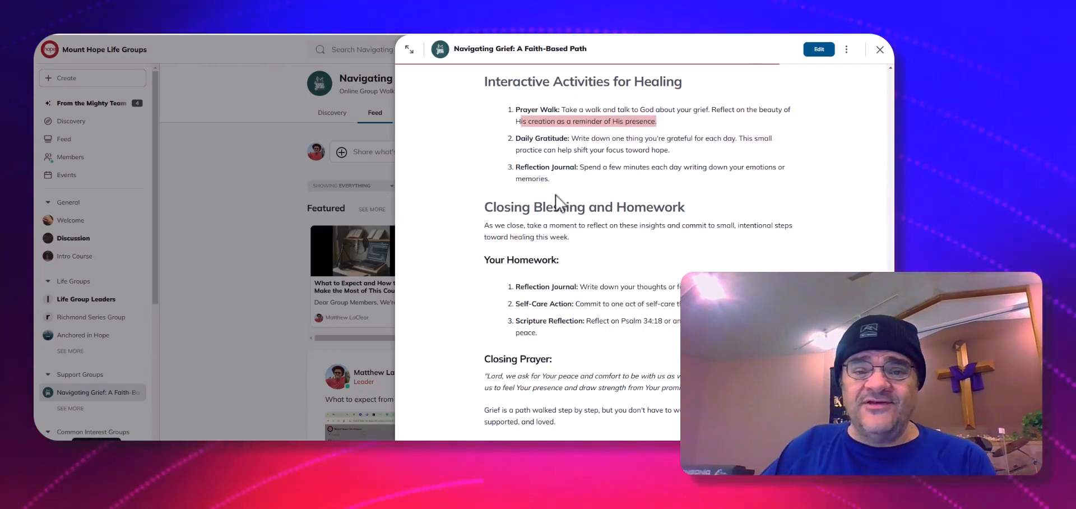
pyautogui.scroll(-3)
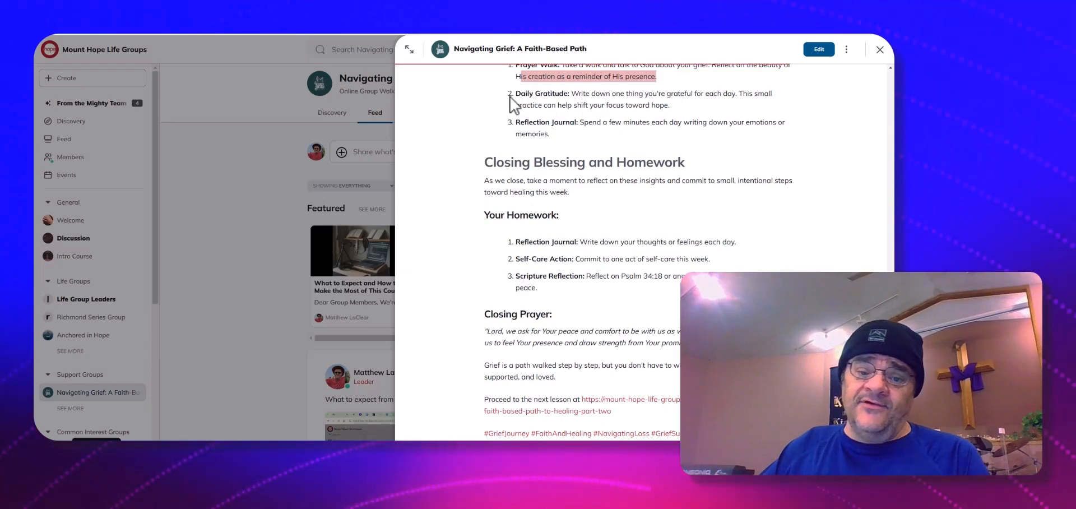
pyautogui.moveTo(515, 93); pyautogui.dragTo(669, 106)
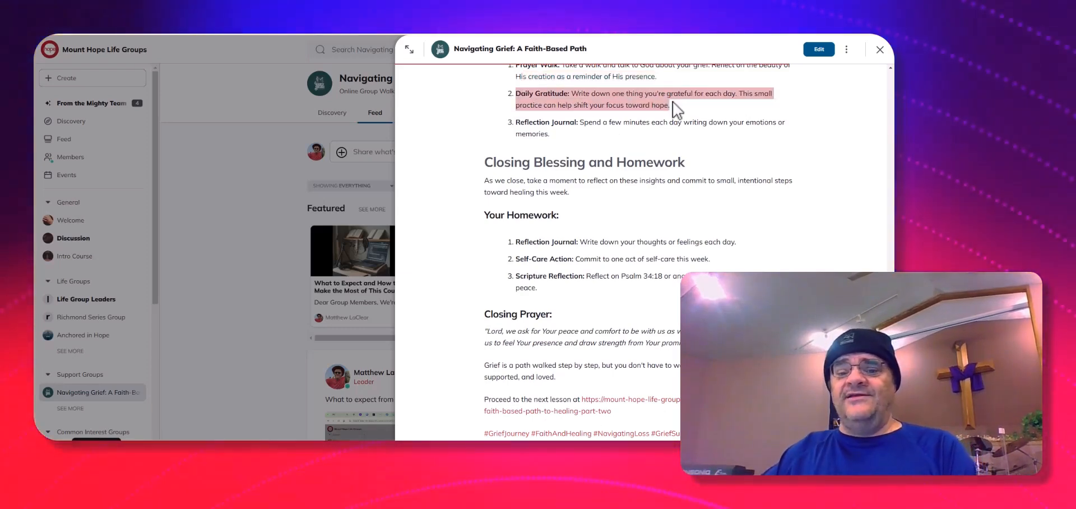
pyautogui.moveTo(715, 112)
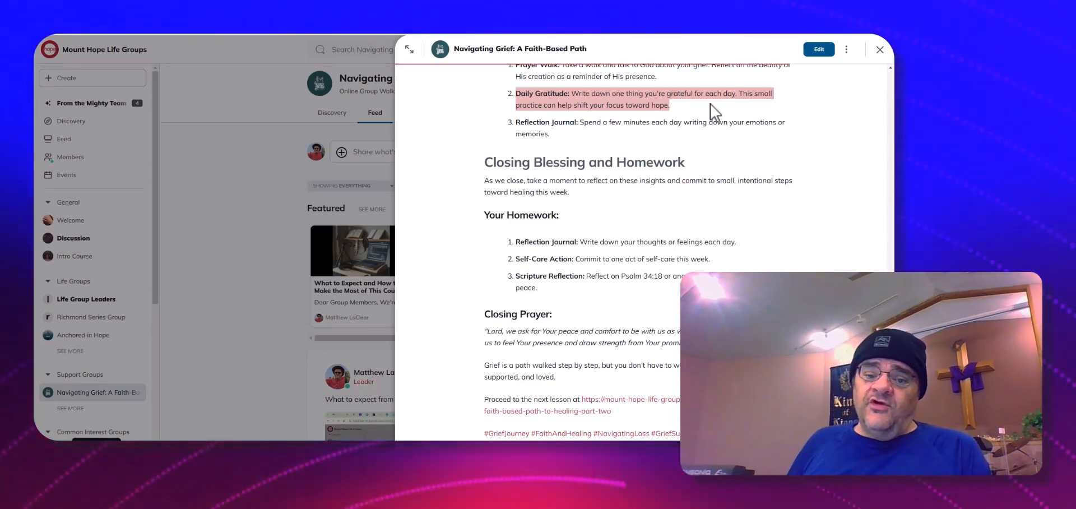
pyautogui.moveTo(710, 225)
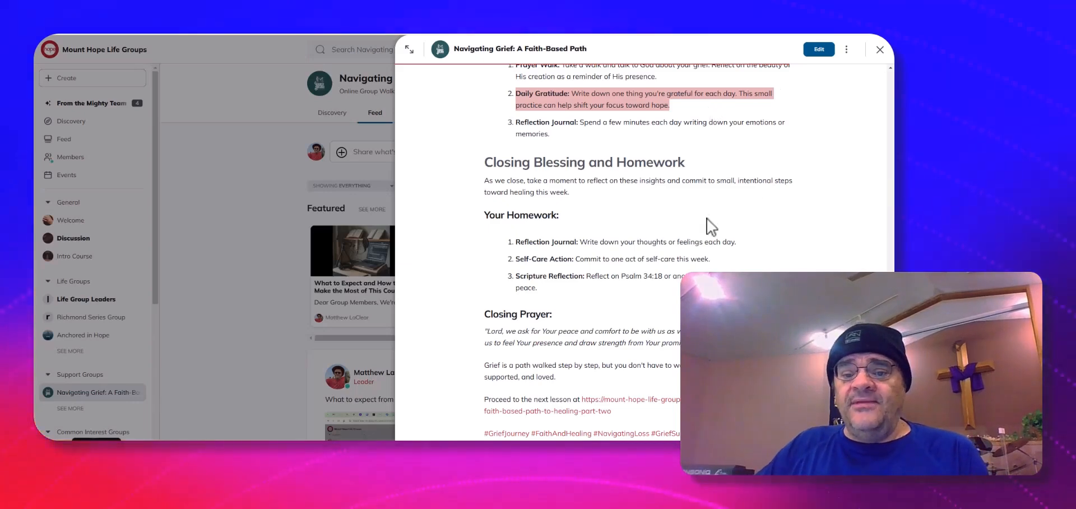
pyautogui.moveTo(669, 125)
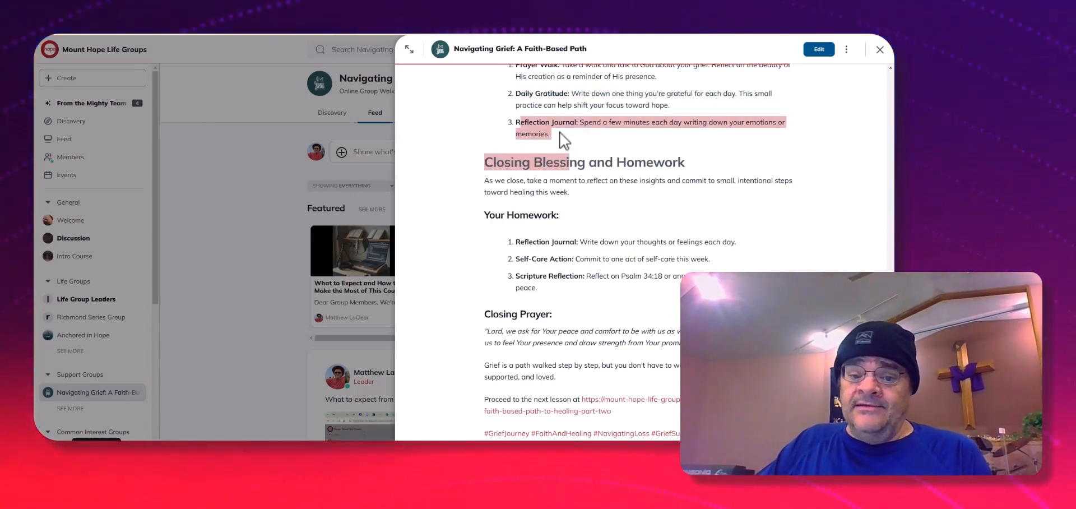
pyautogui.click(567, 136)
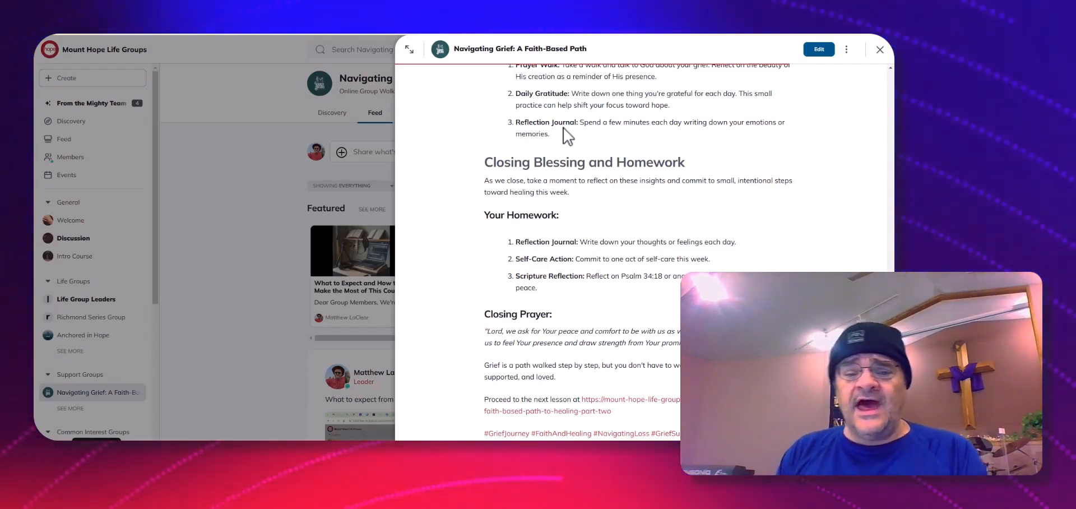
pyautogui.moveTo(630, 149)
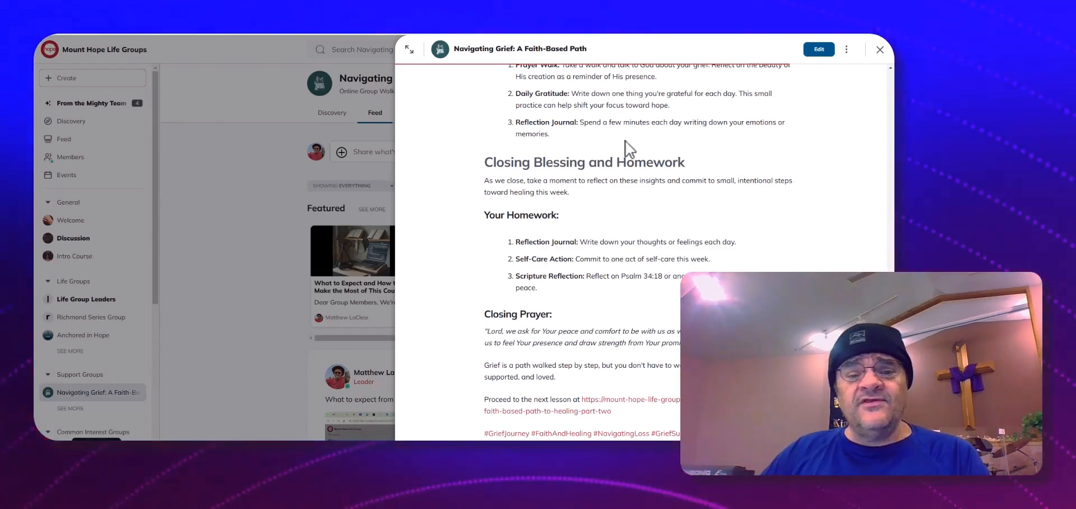
# Scroll past Your Homework to the Closing Prayer, next-lesson URL, hashtags and last-updated date
pyautogui.scroll(-3)
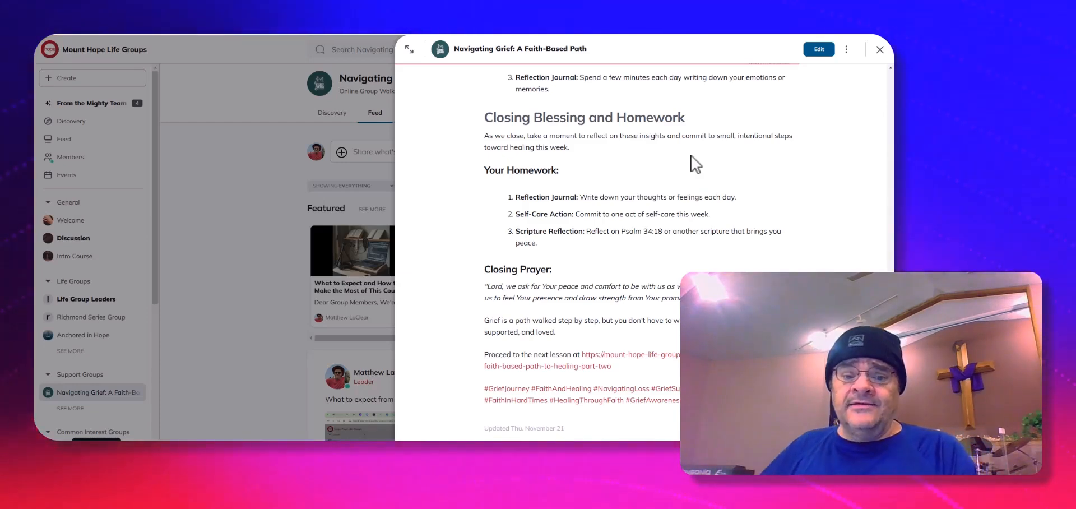
pyautogui.moveTo(607, 175)
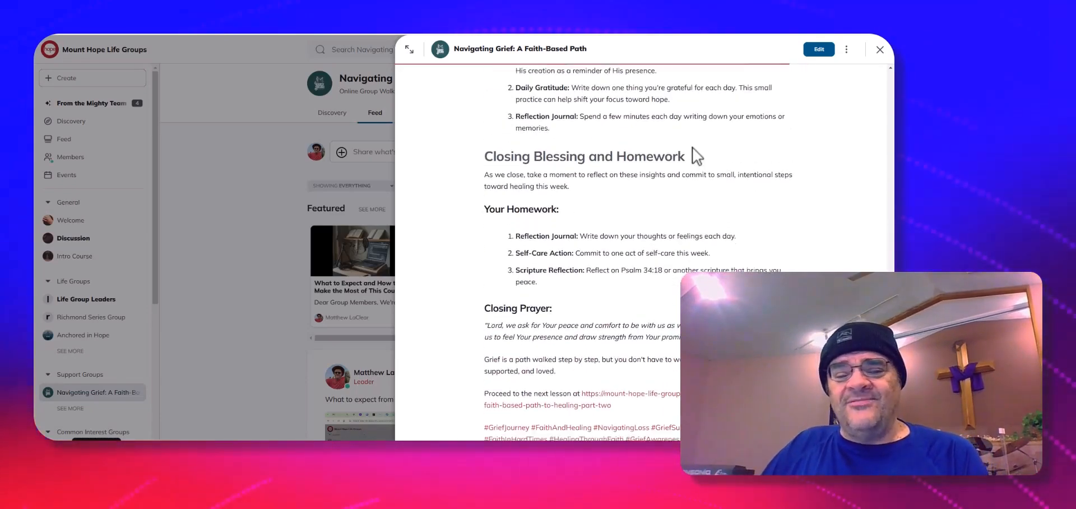
pyautogui.scroll(-3)
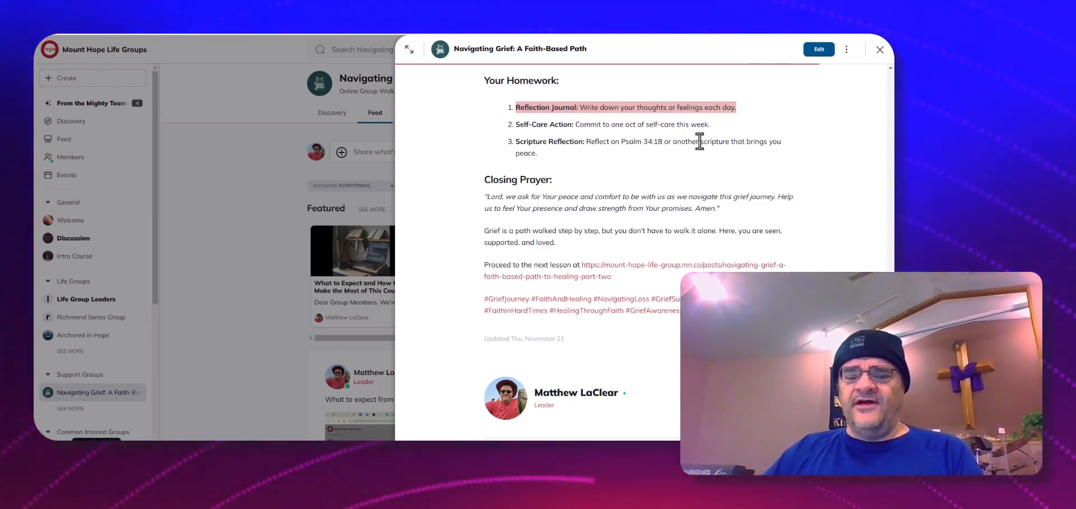
pyautogui.moveTo(609, 115)
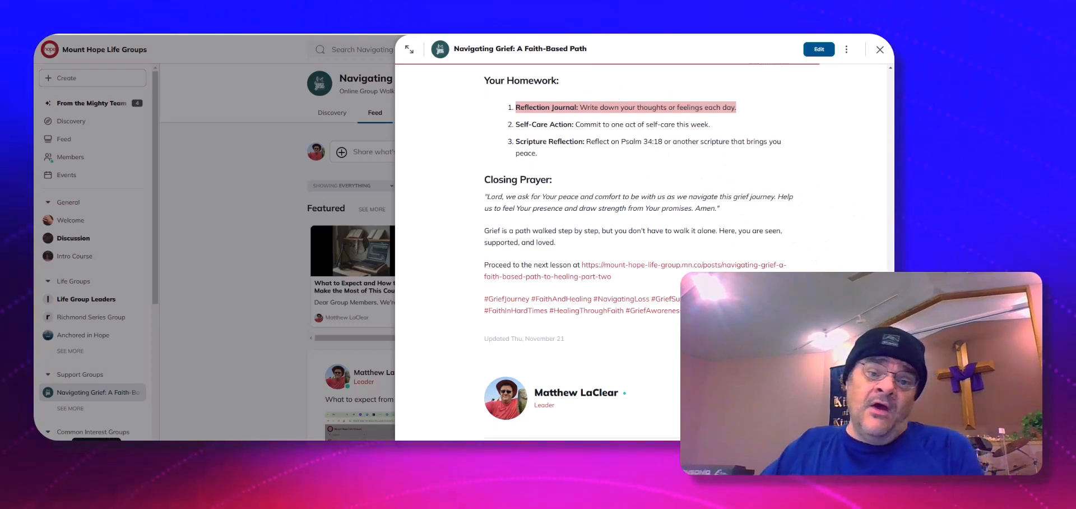
pyautogui.moveTo(683, 144)
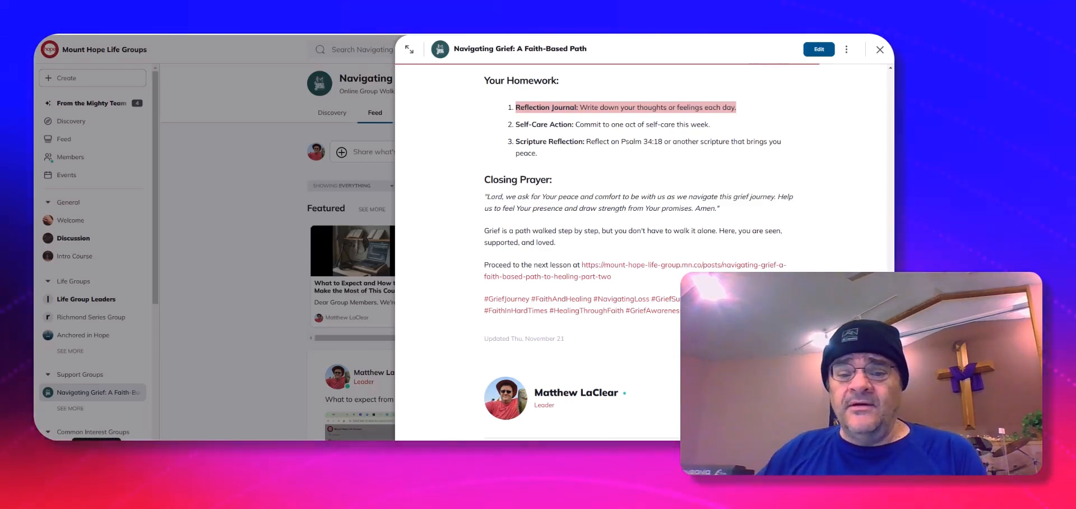
pyautogui.moveTo(661, 196)
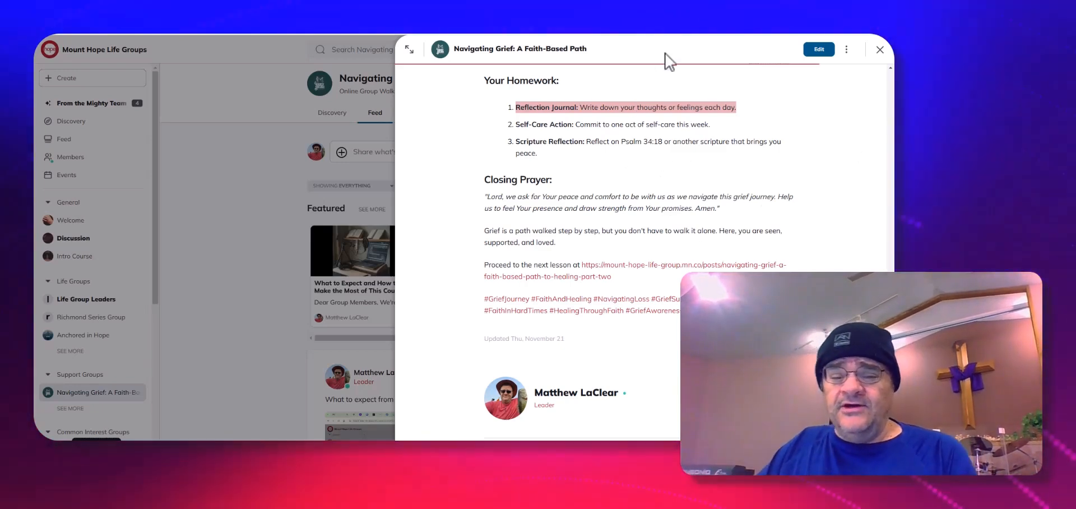
# Scroll to the full hashtag list, leader's author card, member like and share-thoughts box
pyautogui.scroll(-3)
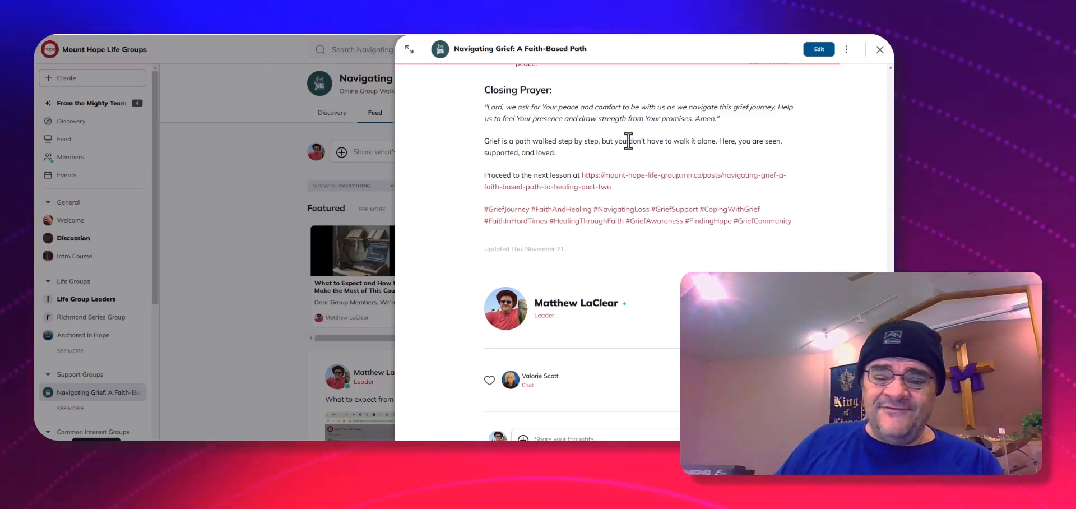
pyautogui.moveTo(805, 36)
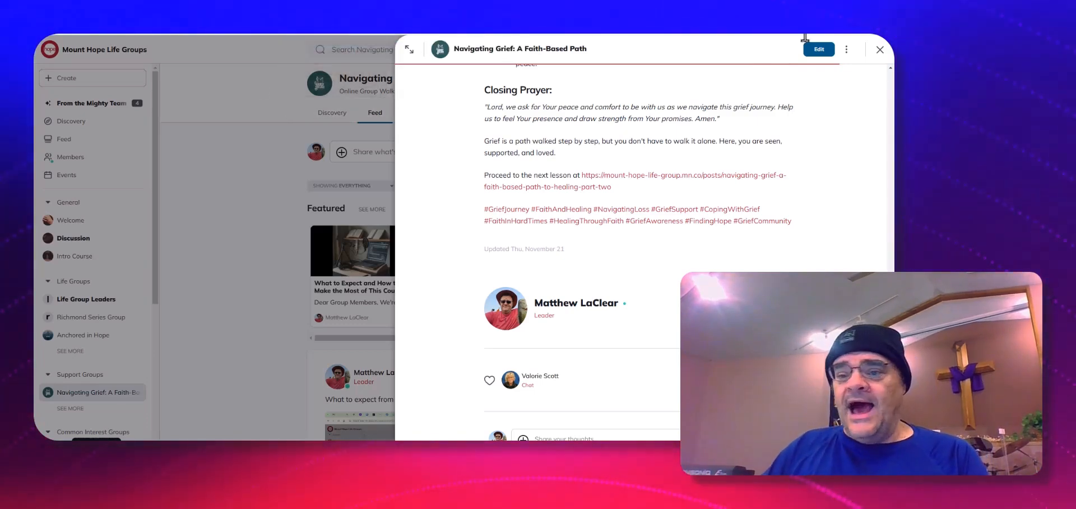
pyautogui.click(879, 50)
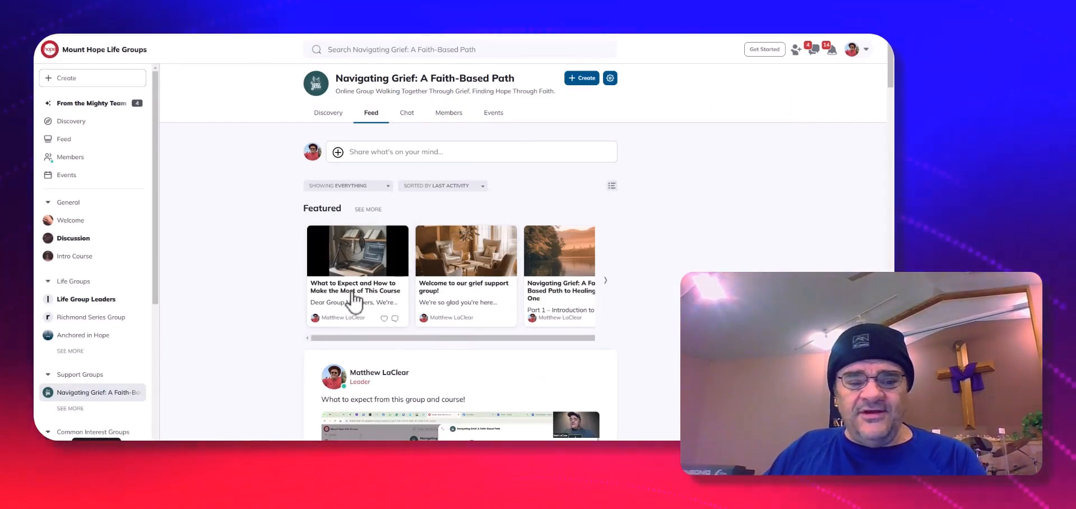
pyautogui.moveTo(554, 299)
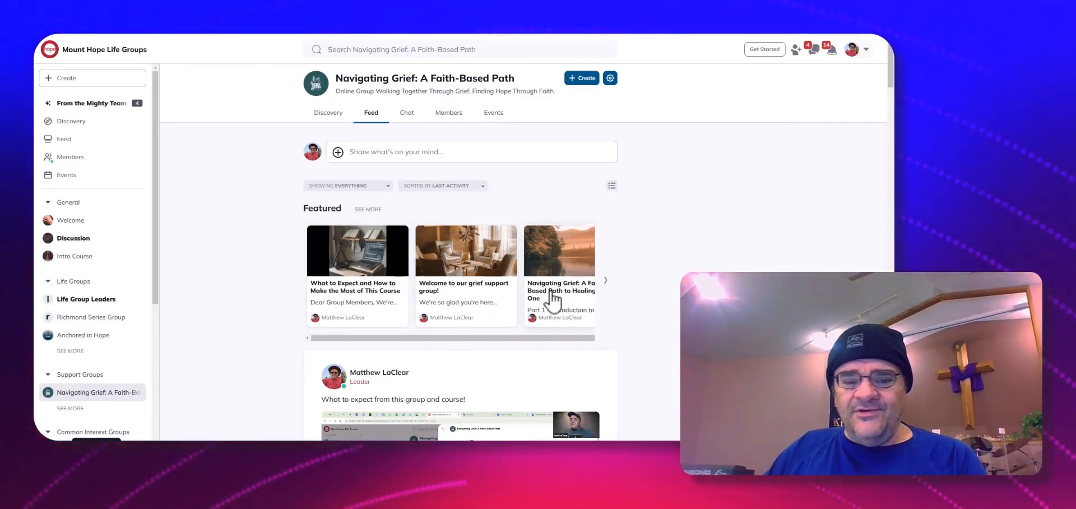
pyautogui.click(558, 291)
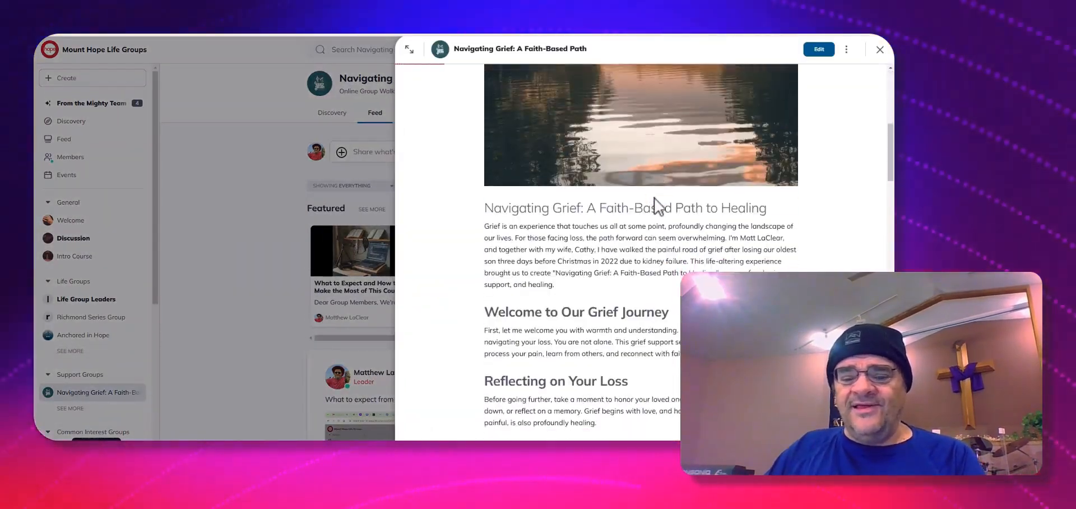
pyautogui.scroll(-3)
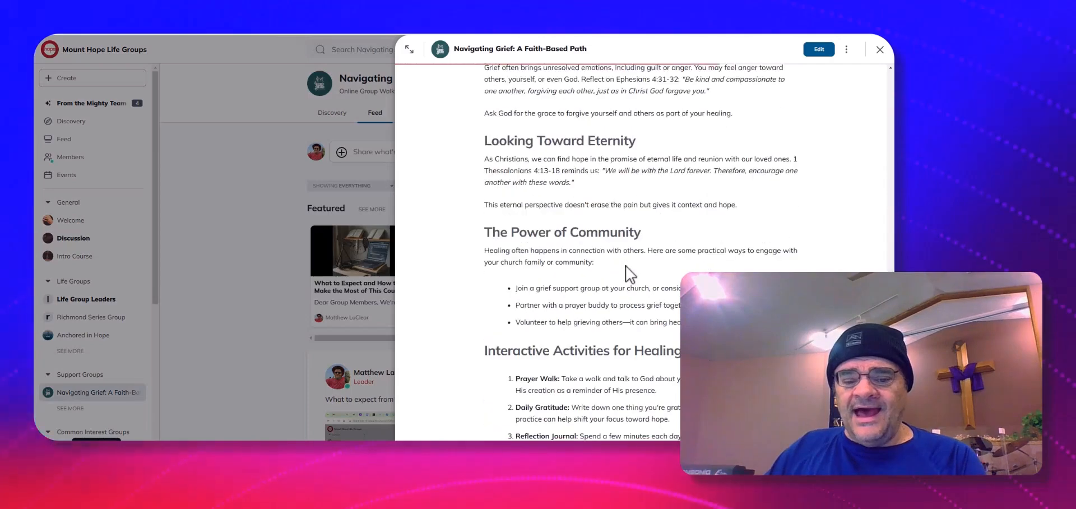
pyautogui.scroll(-3)
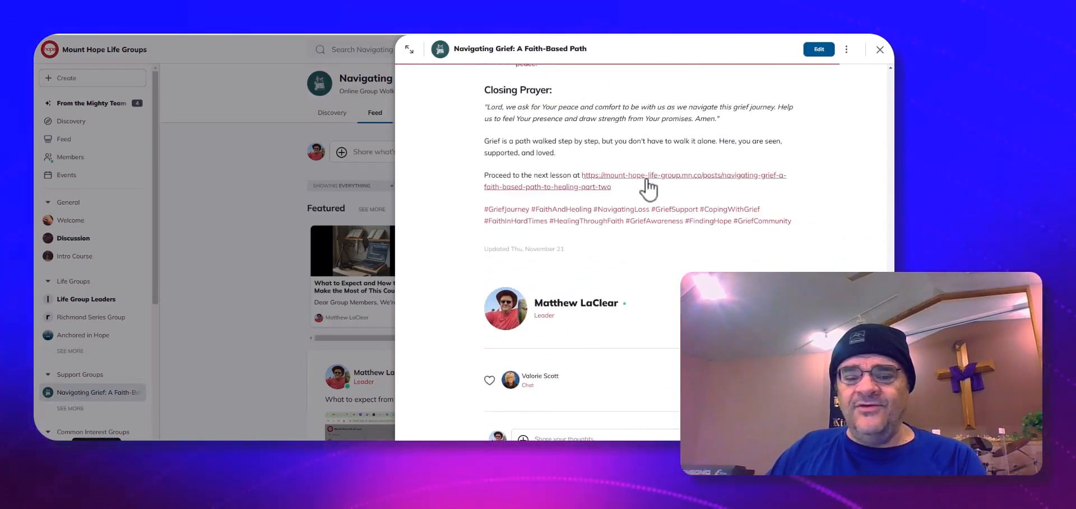